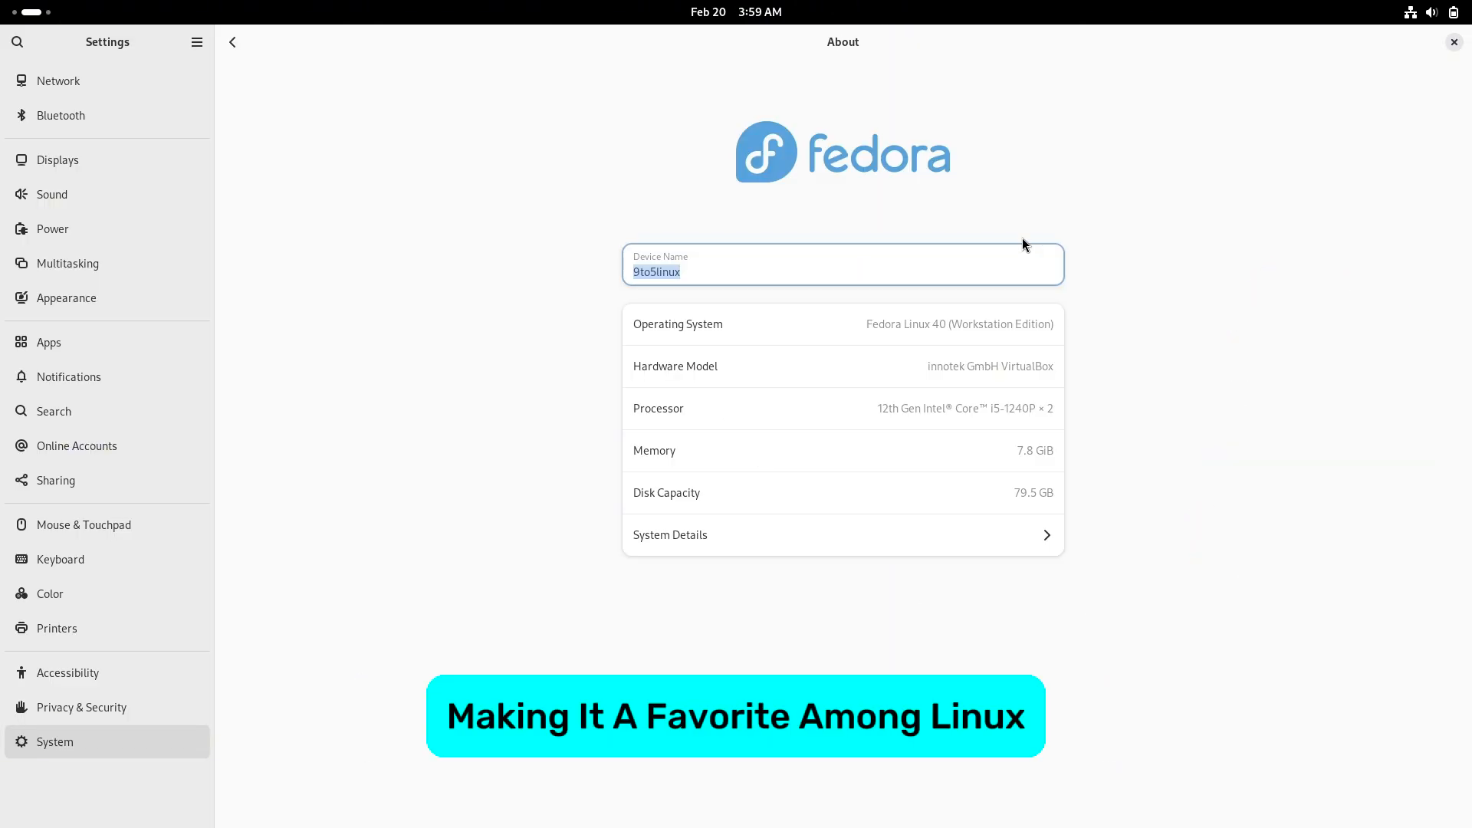
Step: View the full system details summary, then scroll the terminal through the inxi -sv8 kernel, machine, battery and memory report
left_click(671, 534)
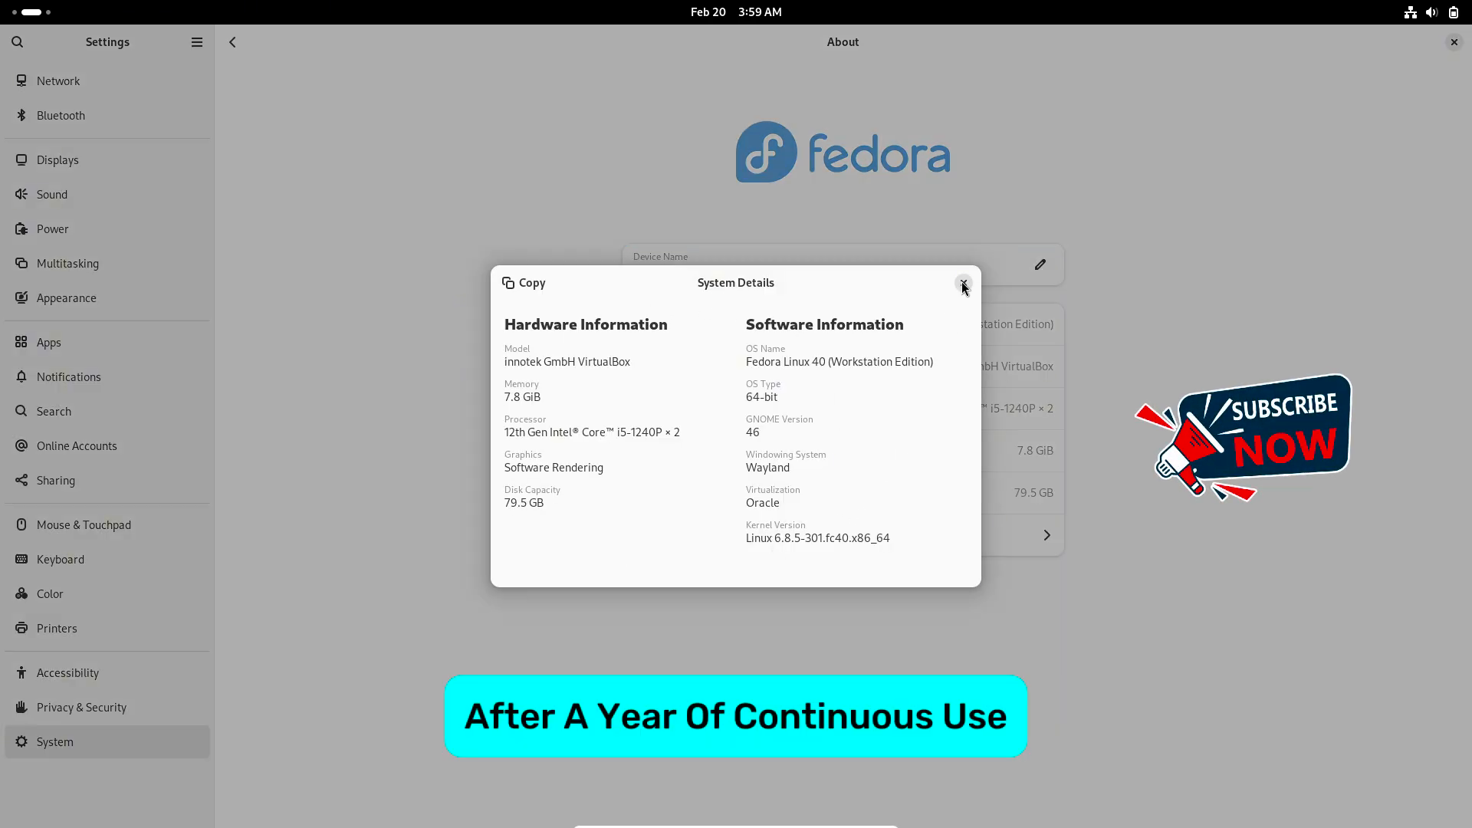
left_click(963, 285)
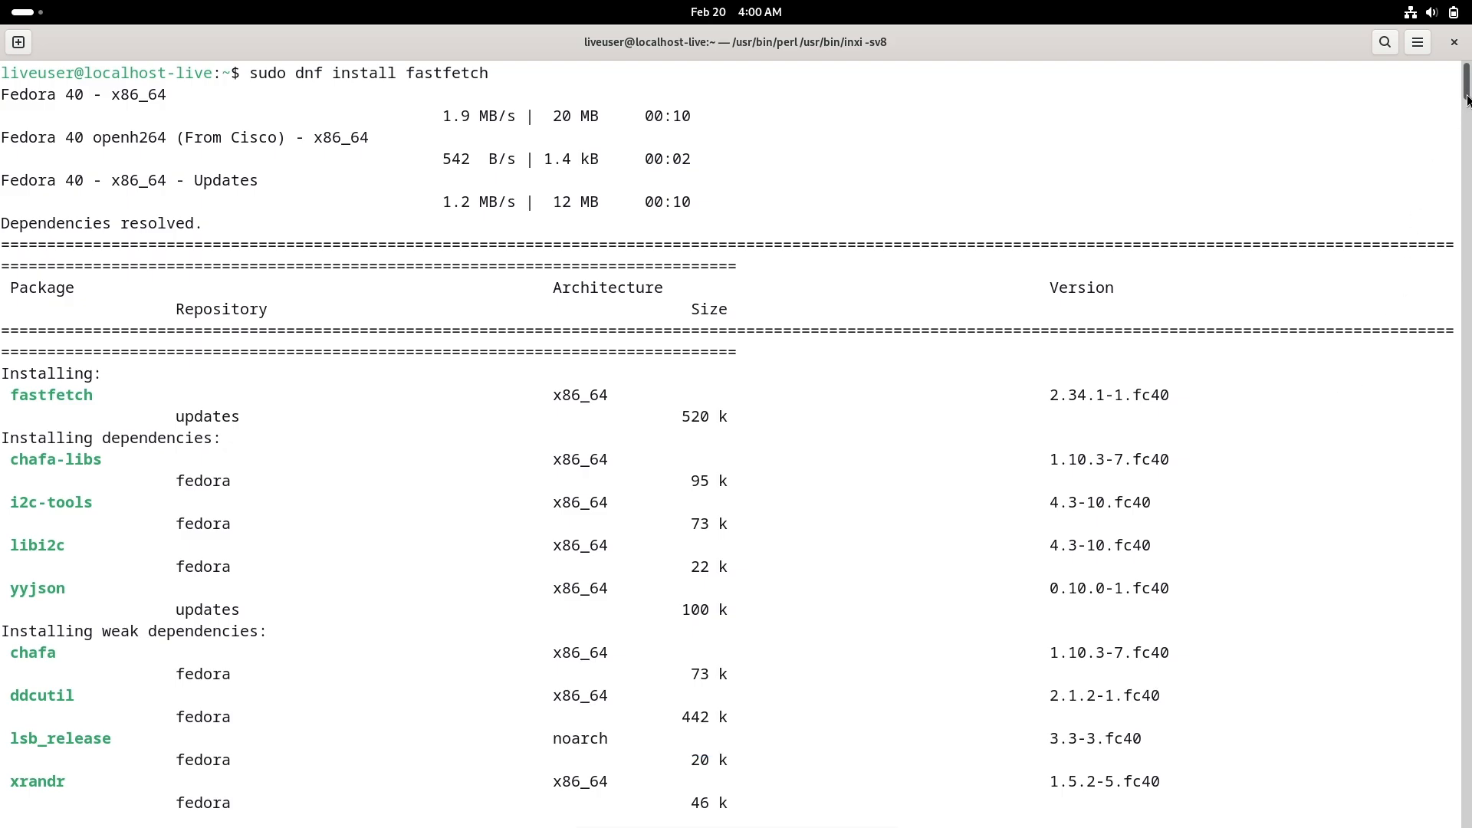
scroll("down", 3)
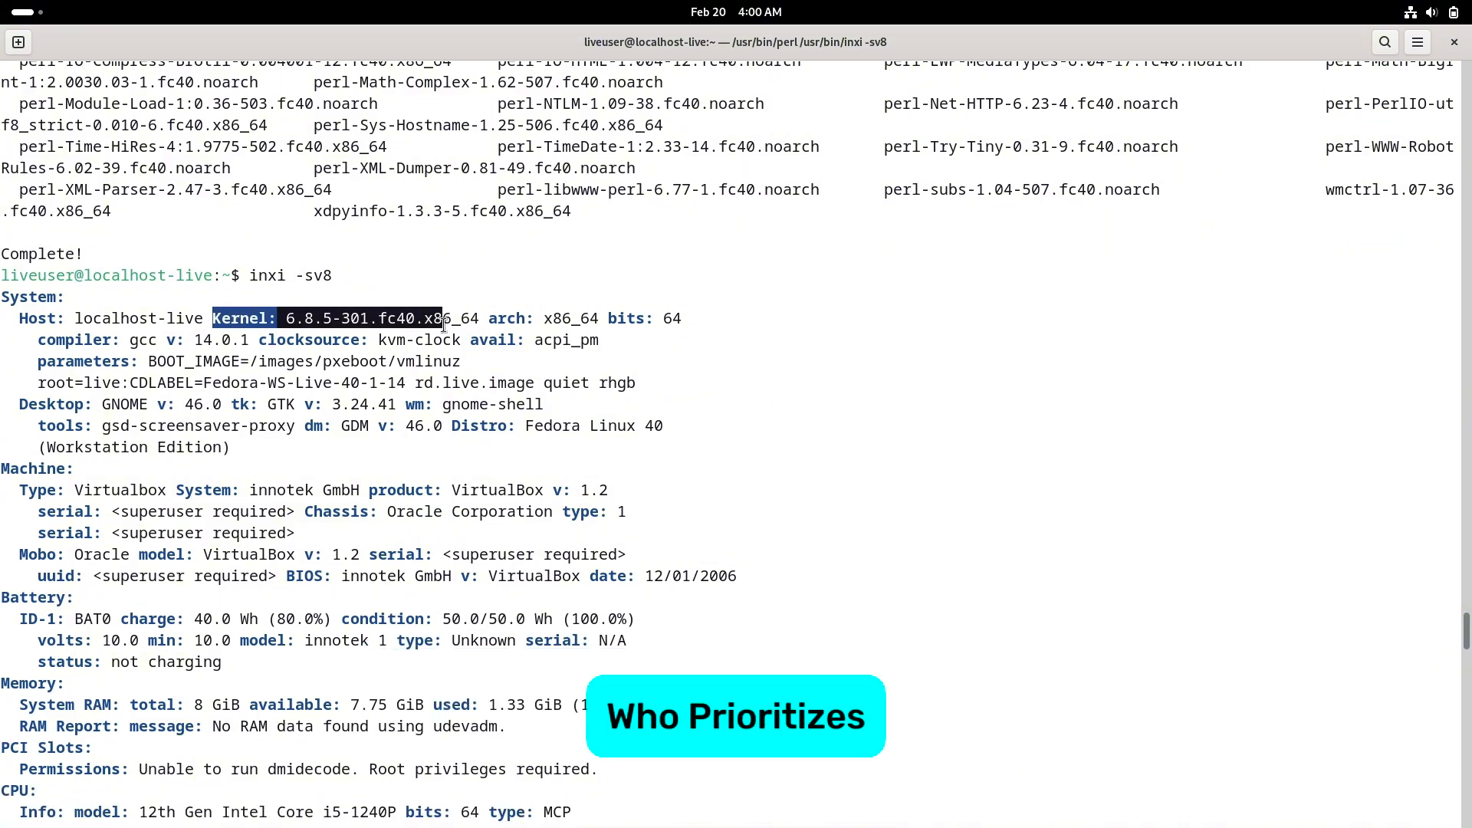
scroll("down", 3)
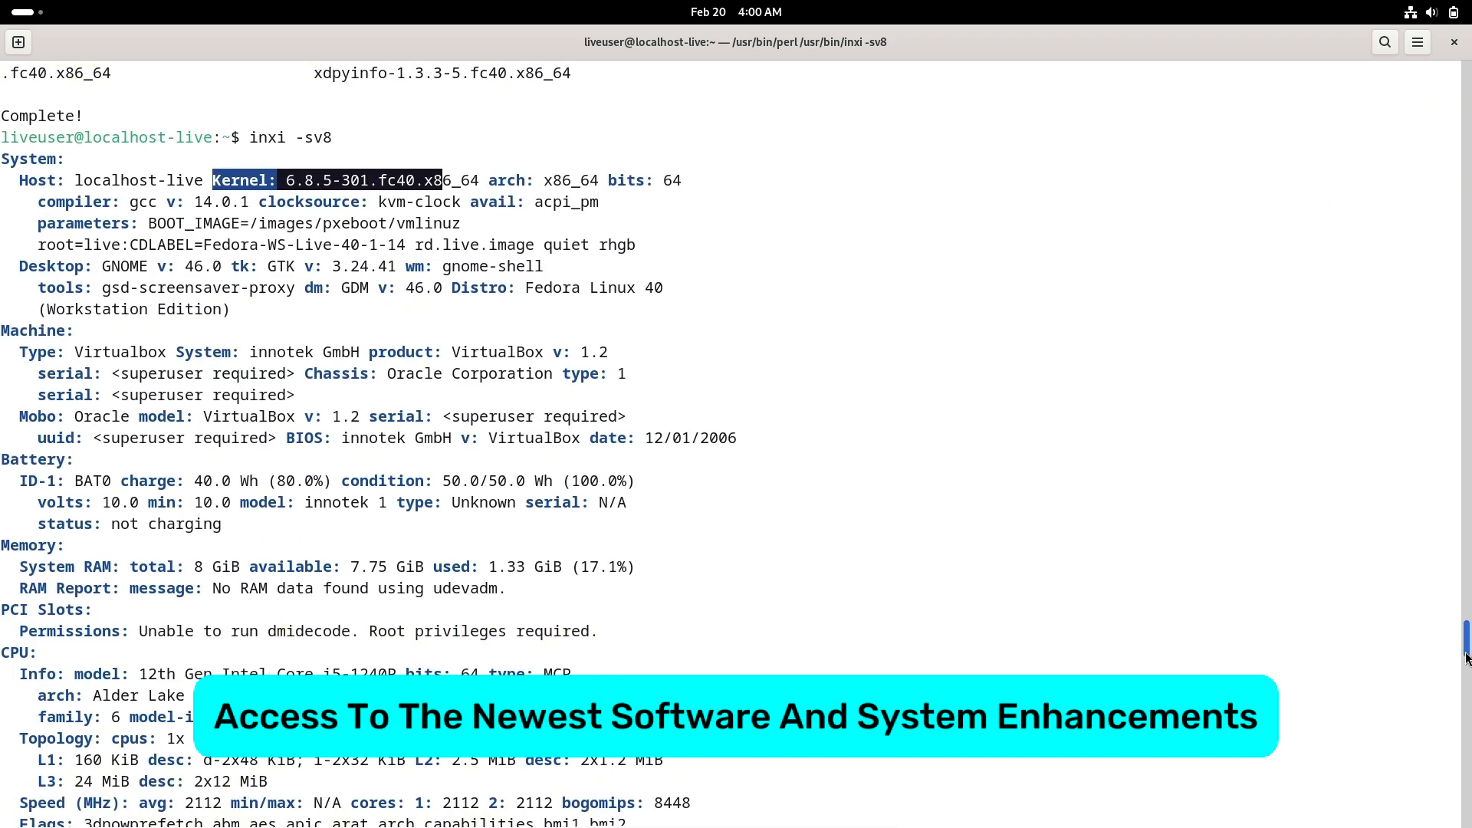
scroll("down", 3)
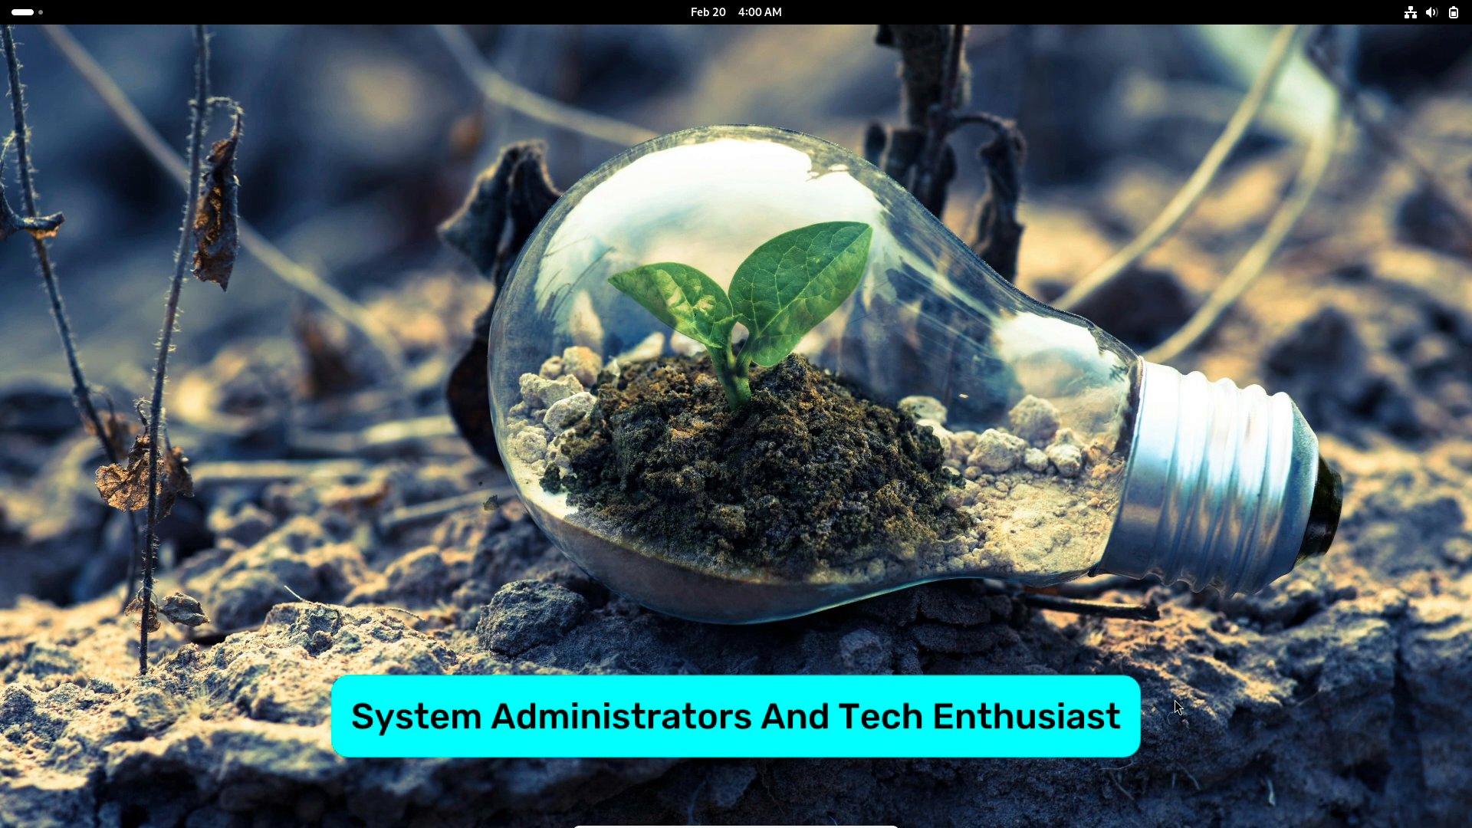
left_click(736, 11)
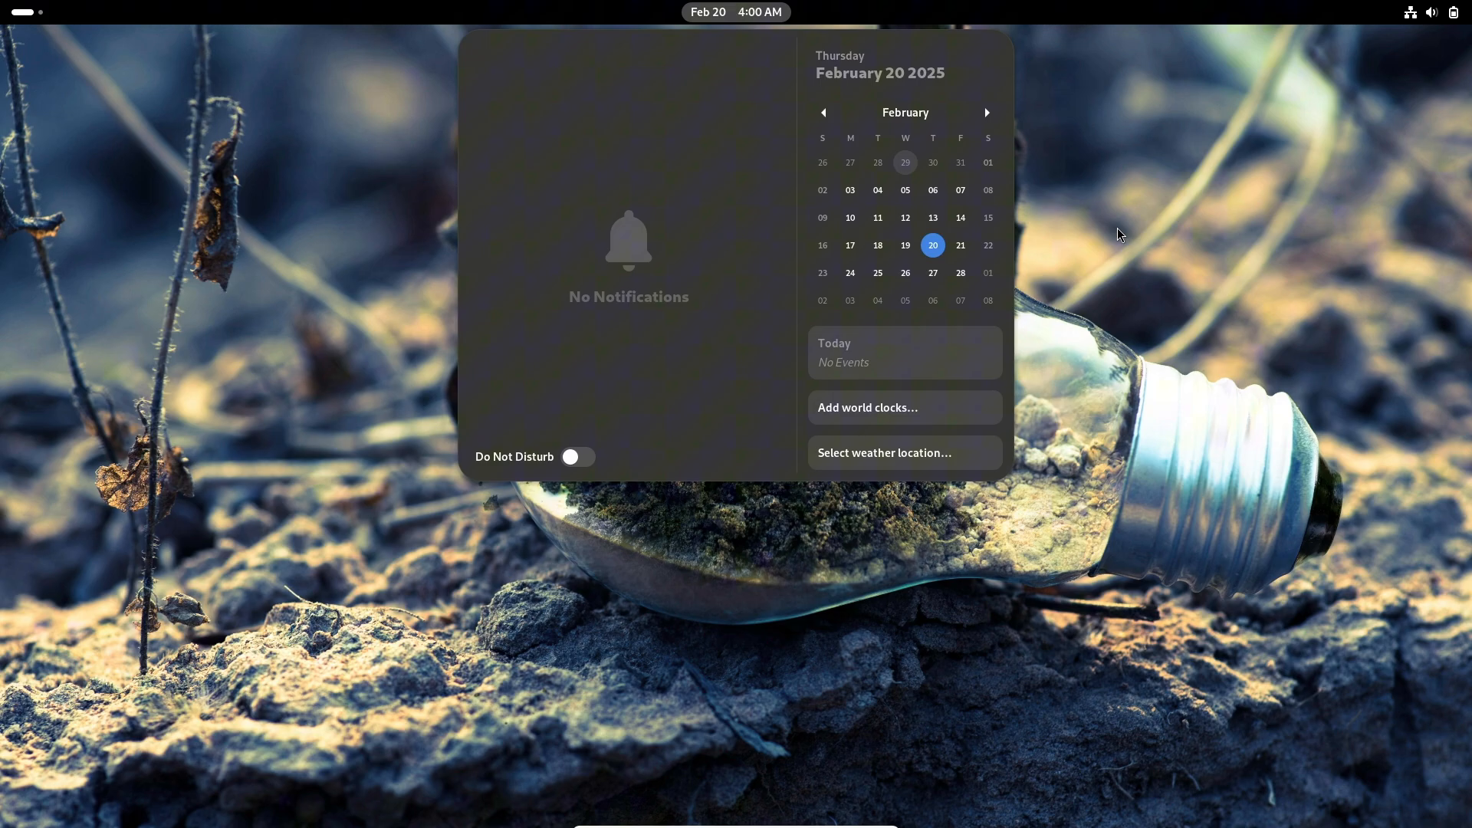
left_click(1432, 10)
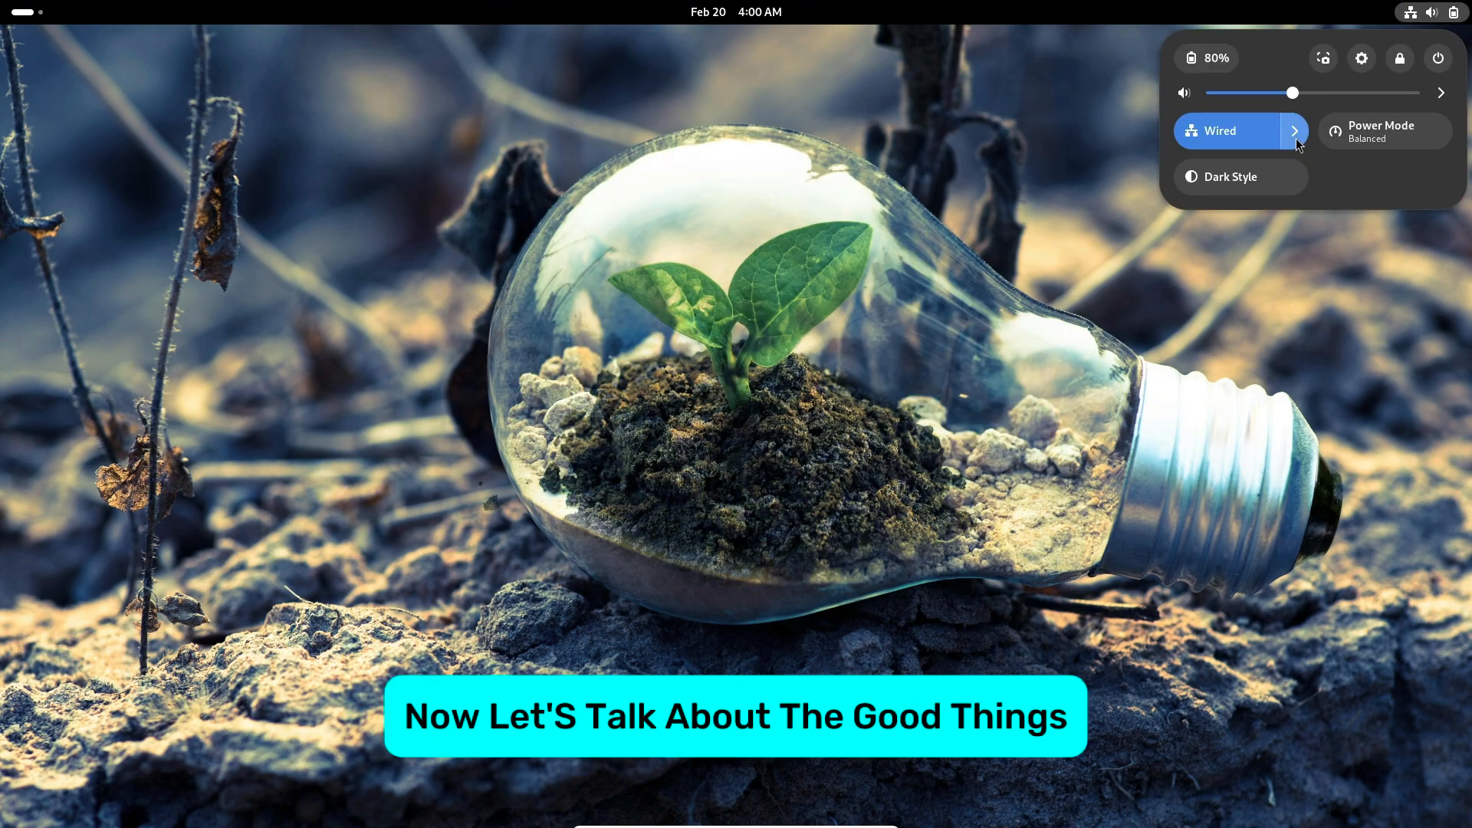
left_click(1383, 131)
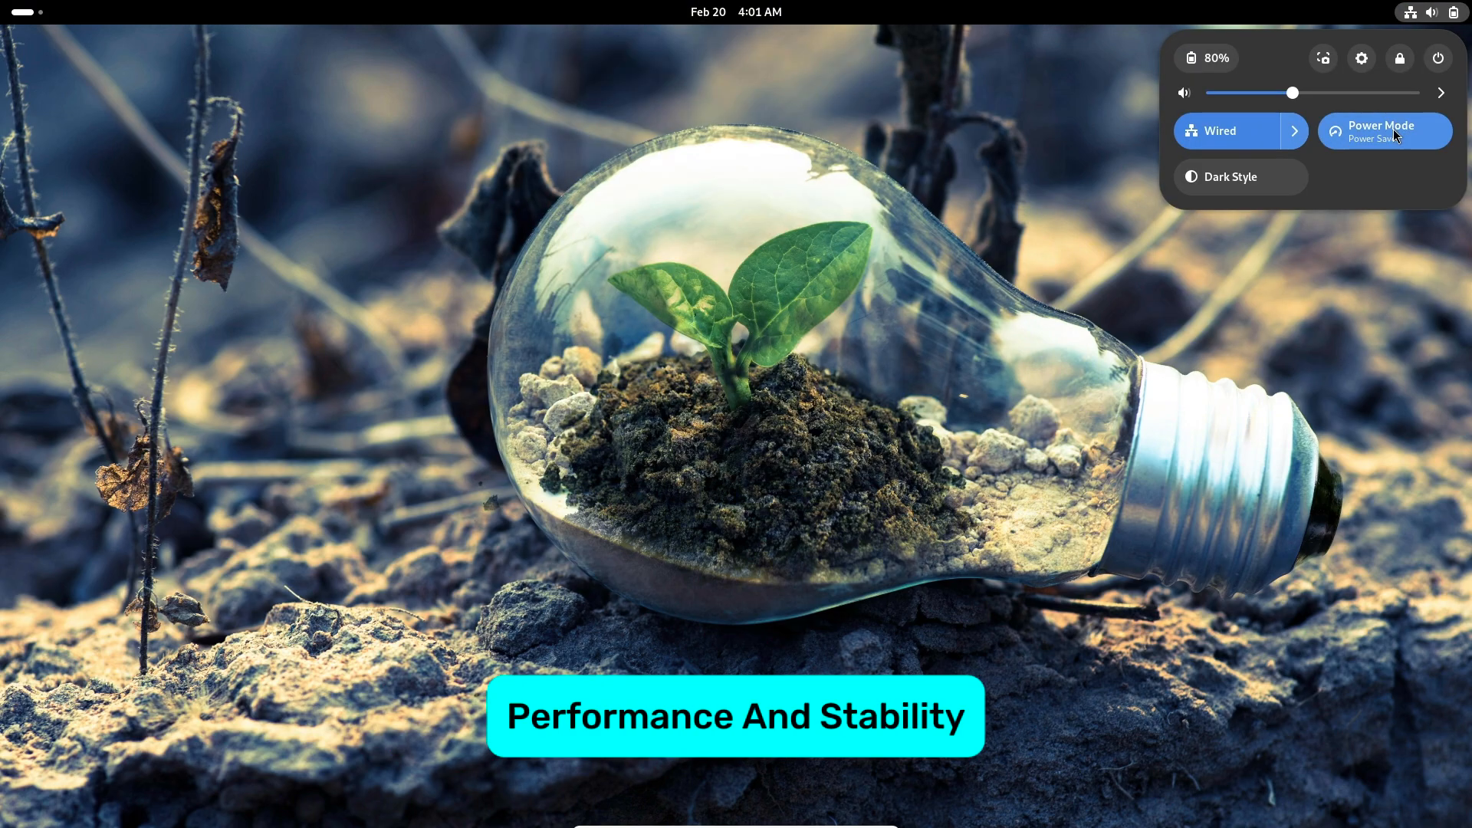
left_click(1382, 130)
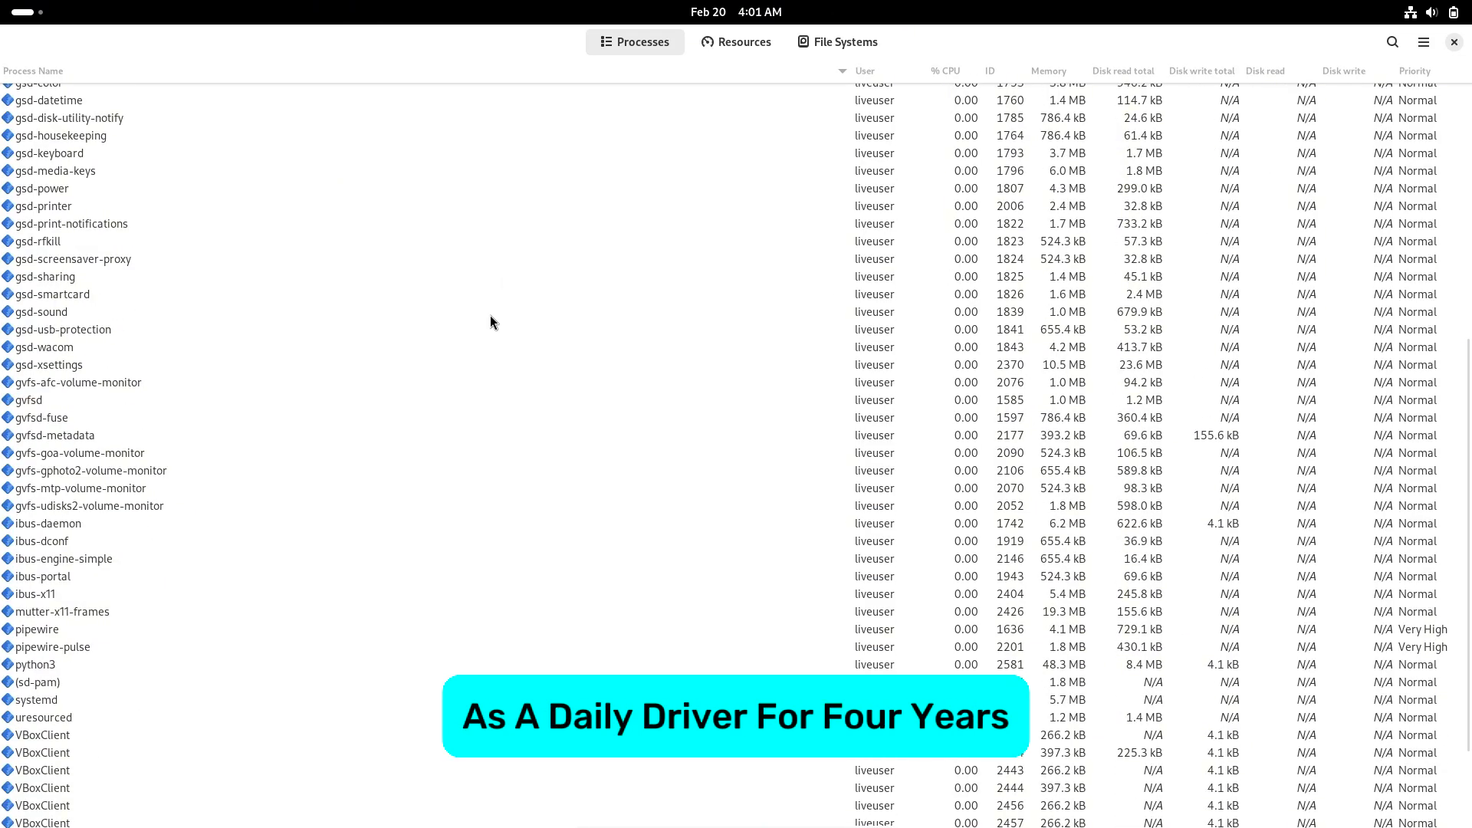
Step: Recolour the Resources memory graph, then review the File Systems and Processes tabs
left_click(736, 41)
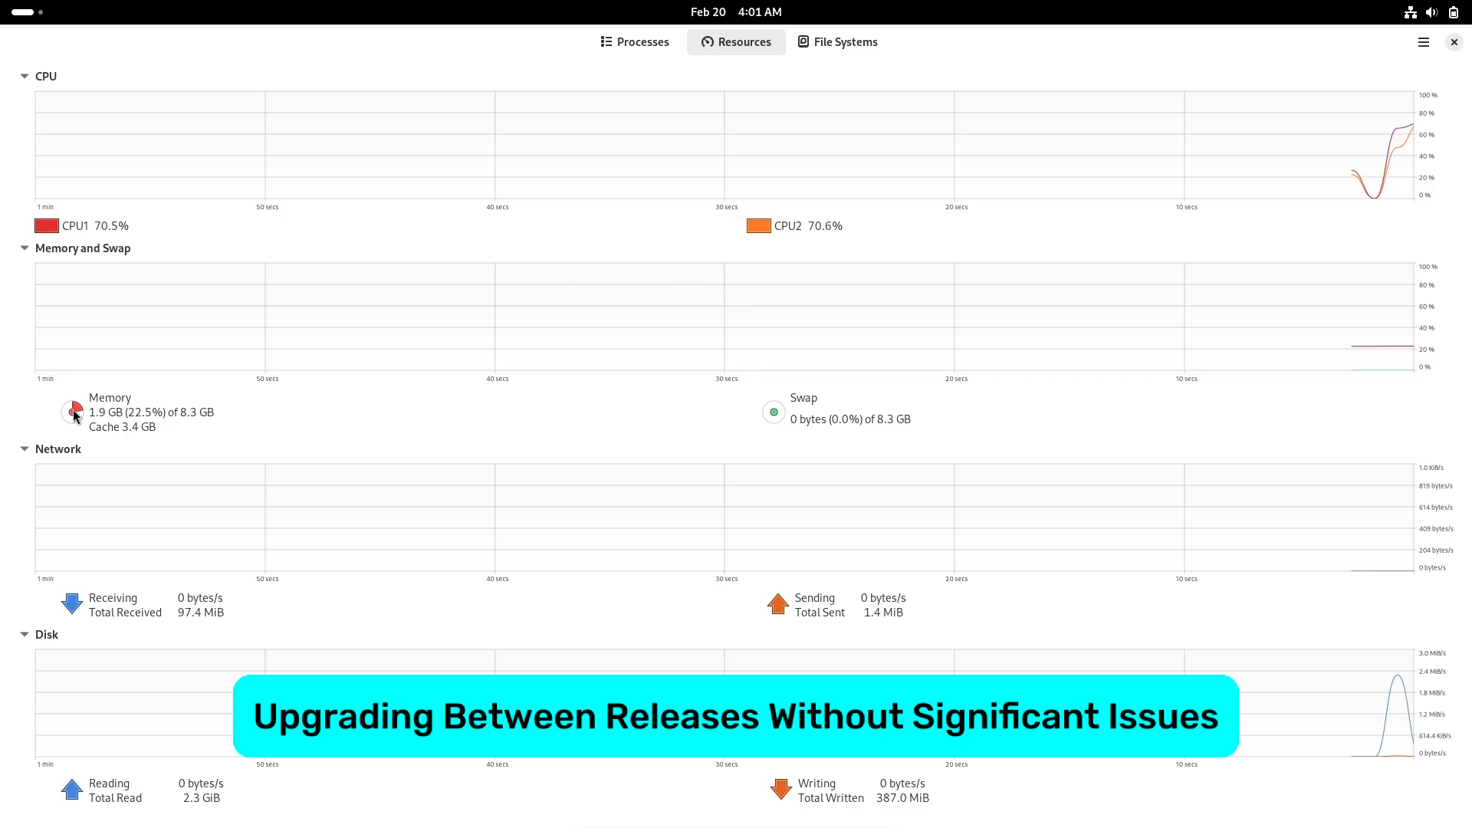
left_click(73, 411)
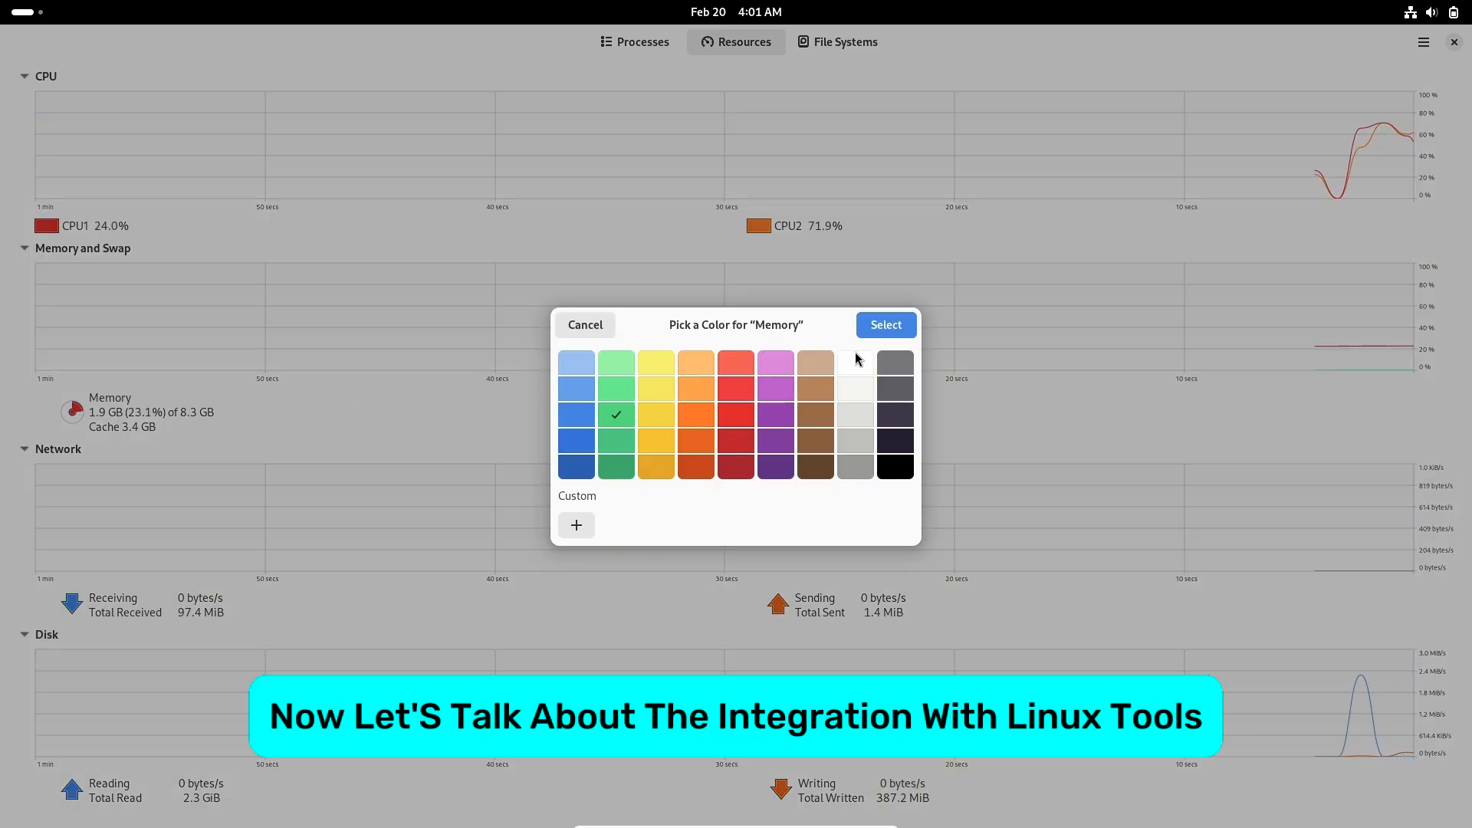
left_click(838, 42)
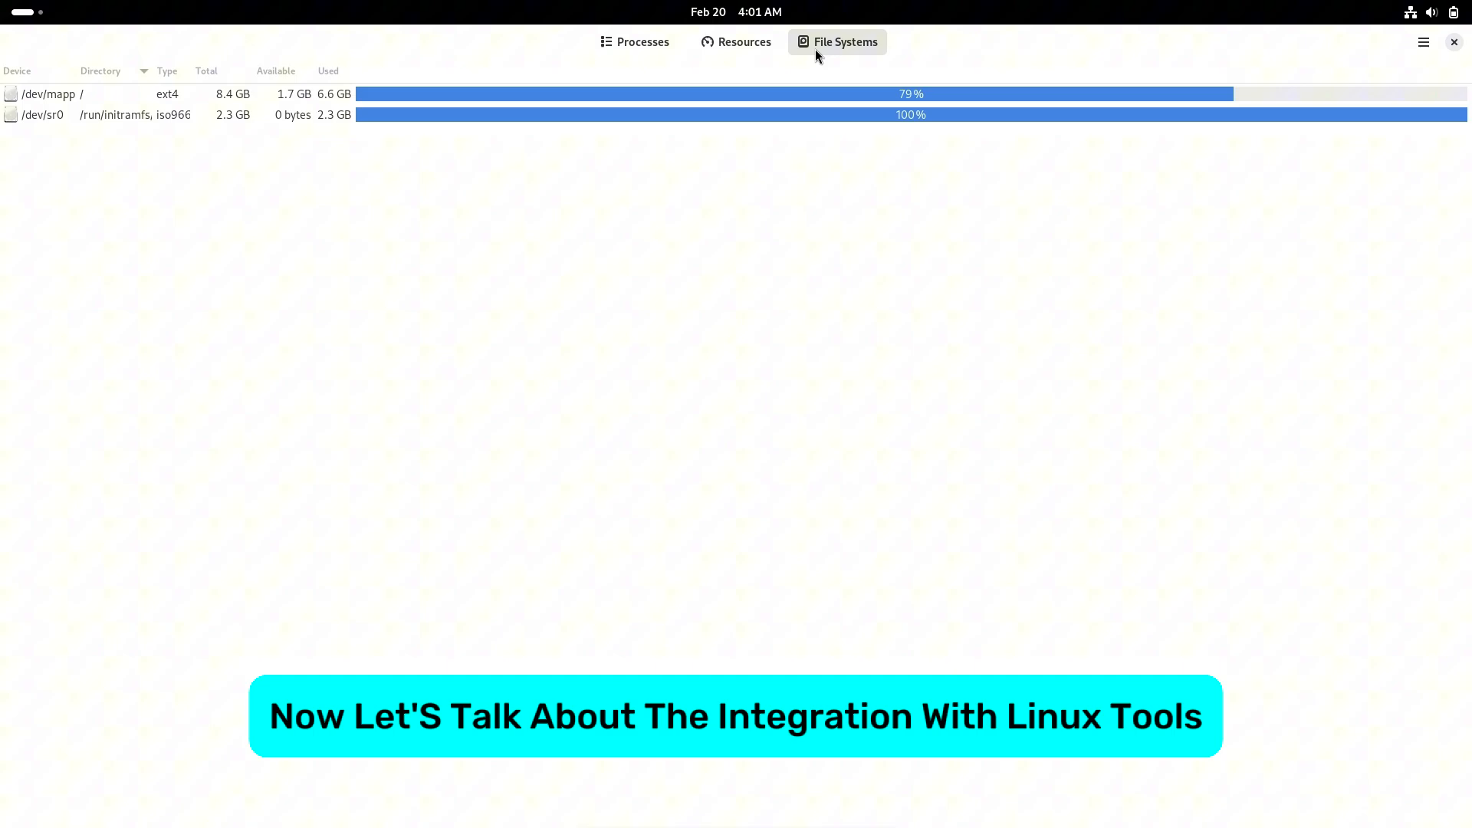
left_click(744, 42)
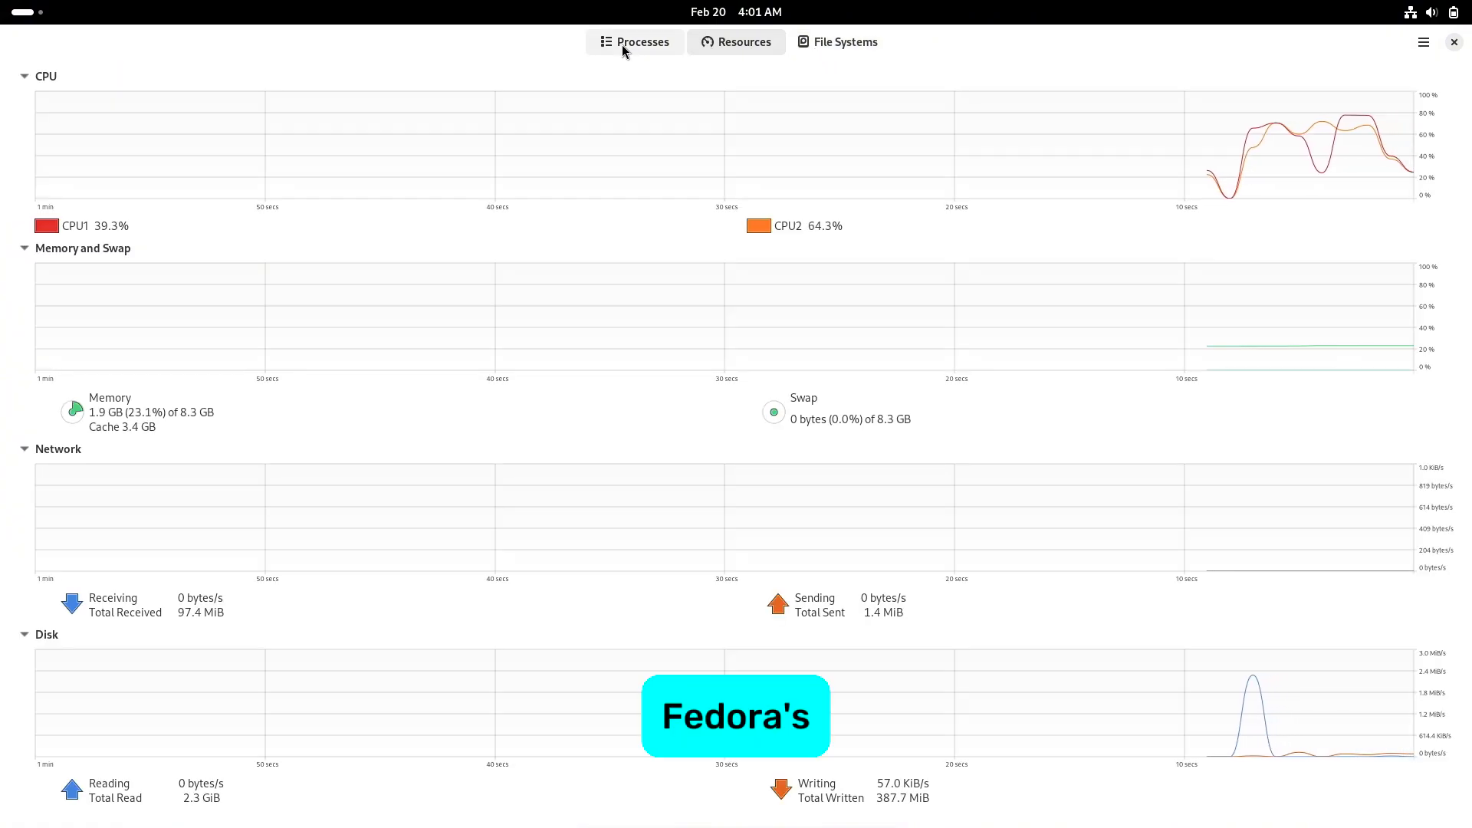
left_click(641, 41)
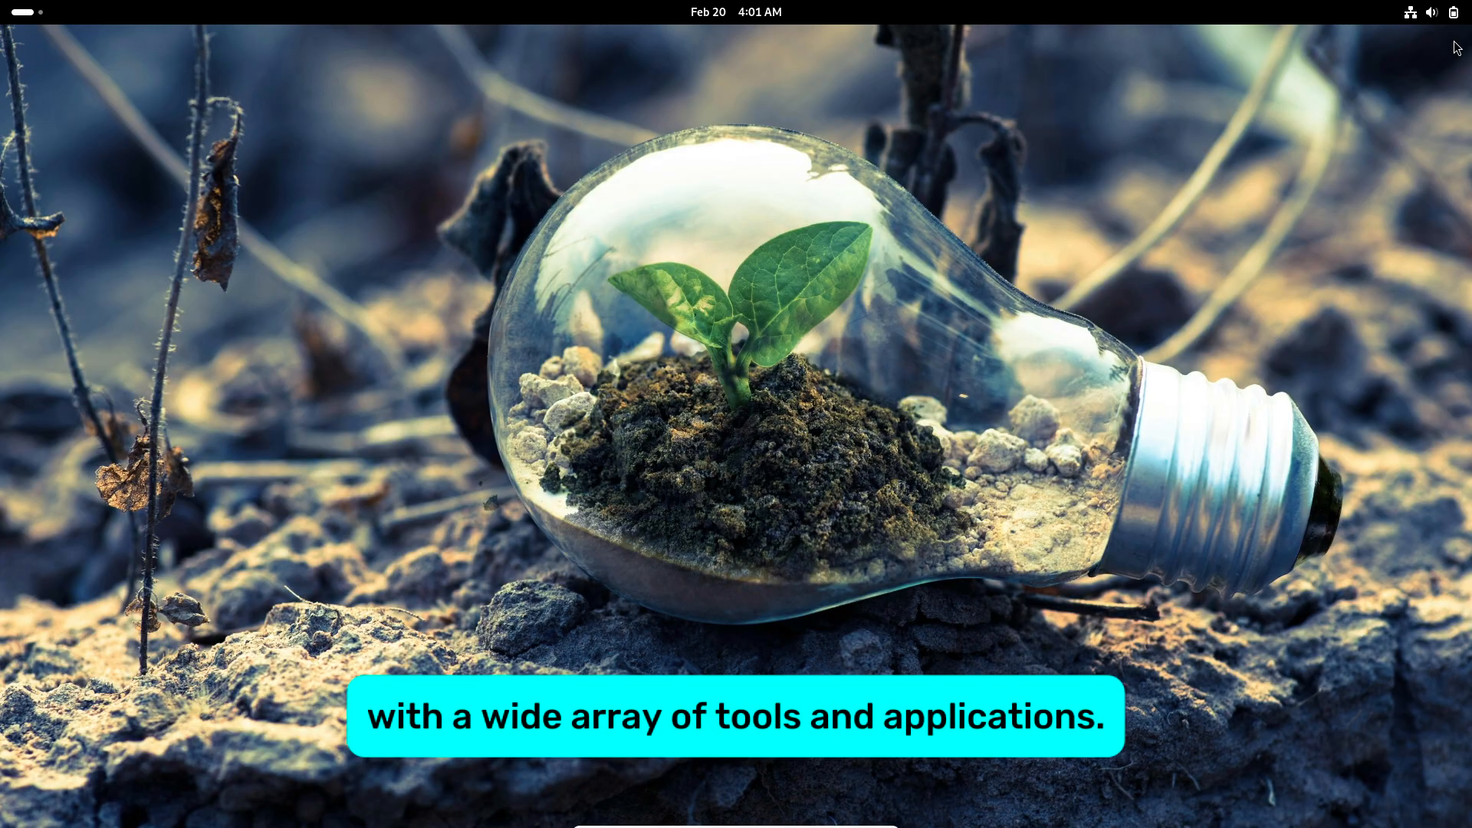
Step: Browse the Displays, Night Light and Sound panels in Settings
left_click(1430, 10)
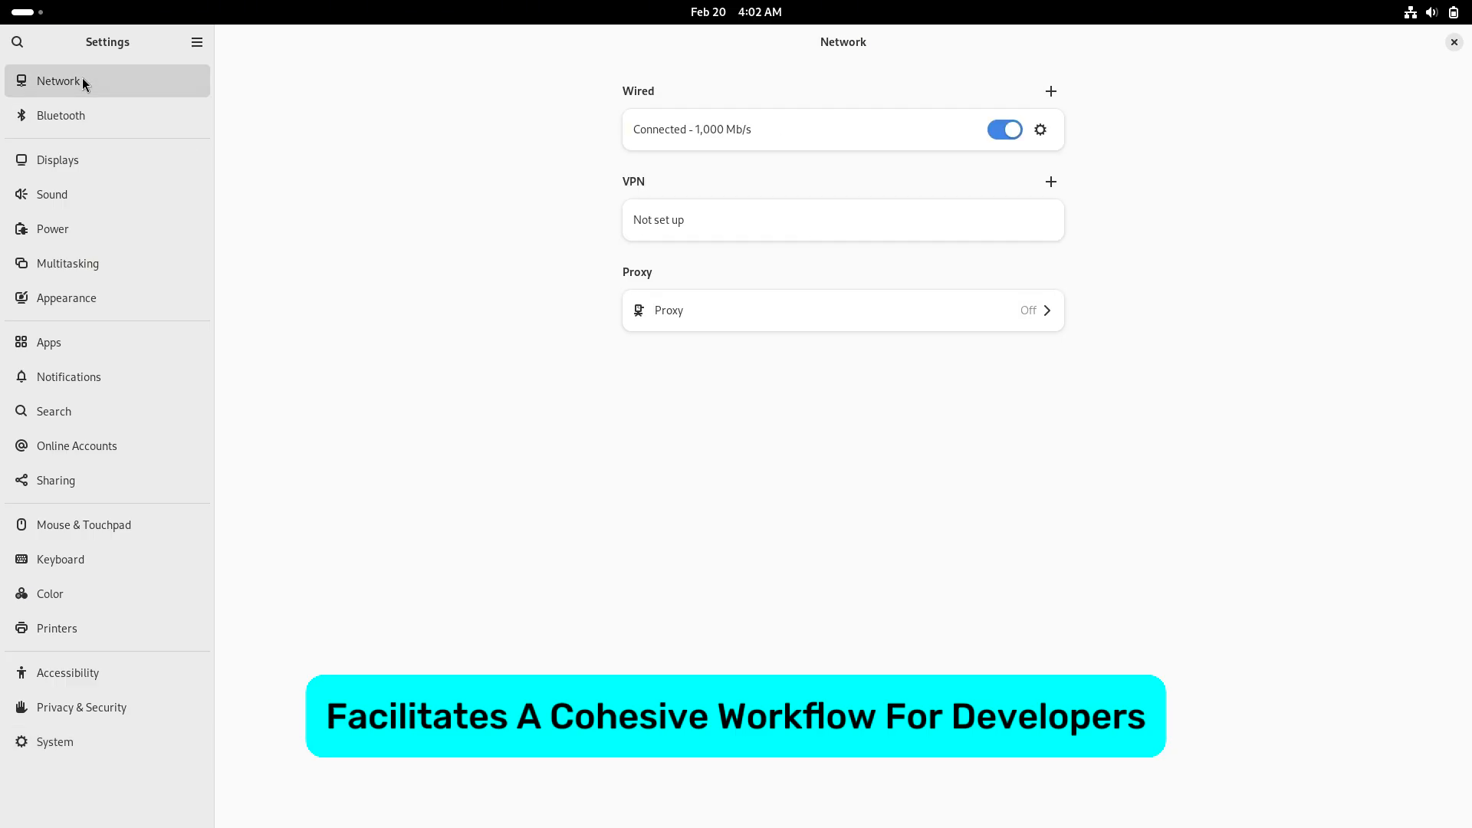
left_click(58, 160)
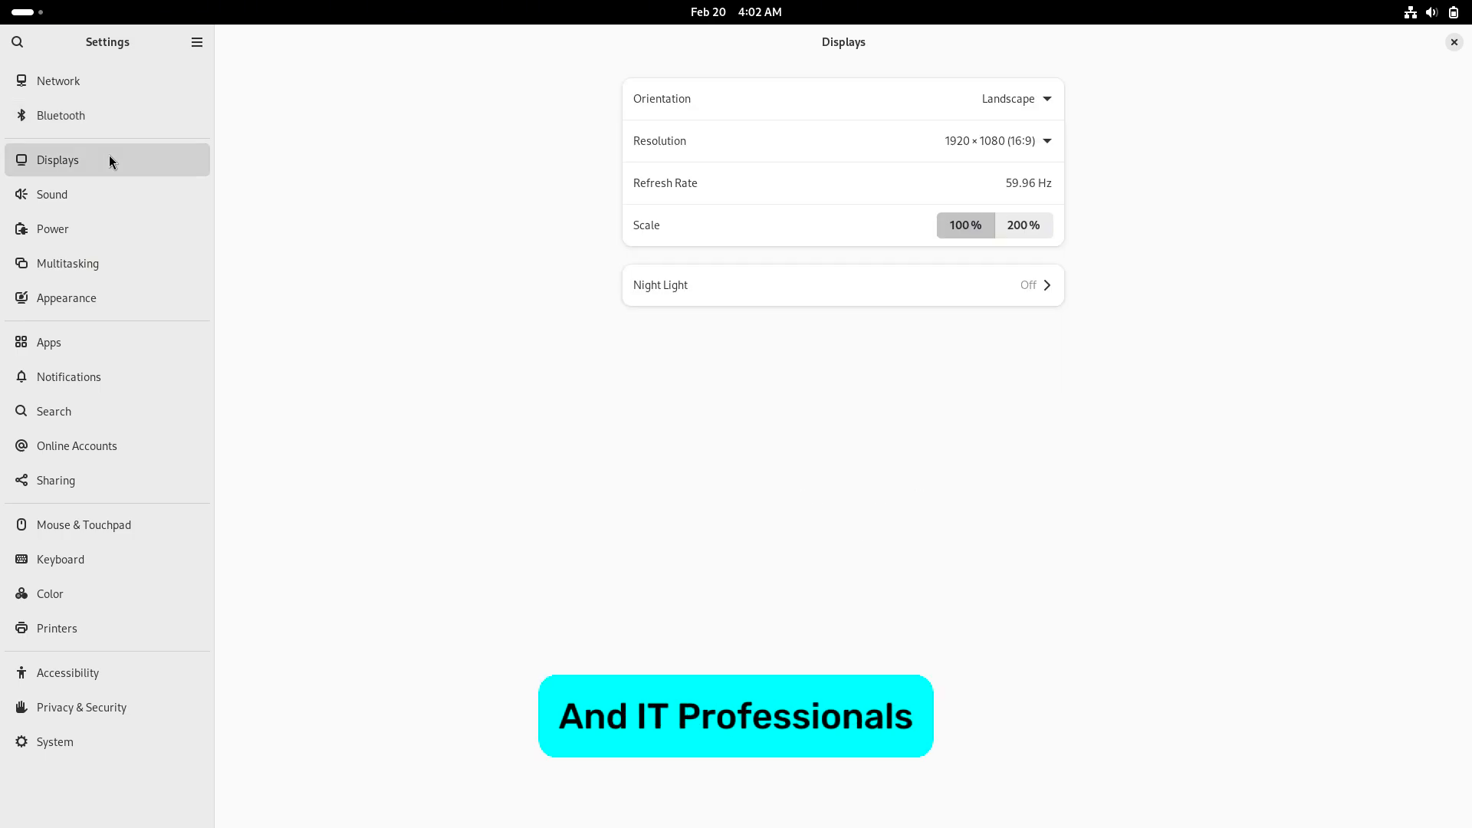
left_click(842, 285)
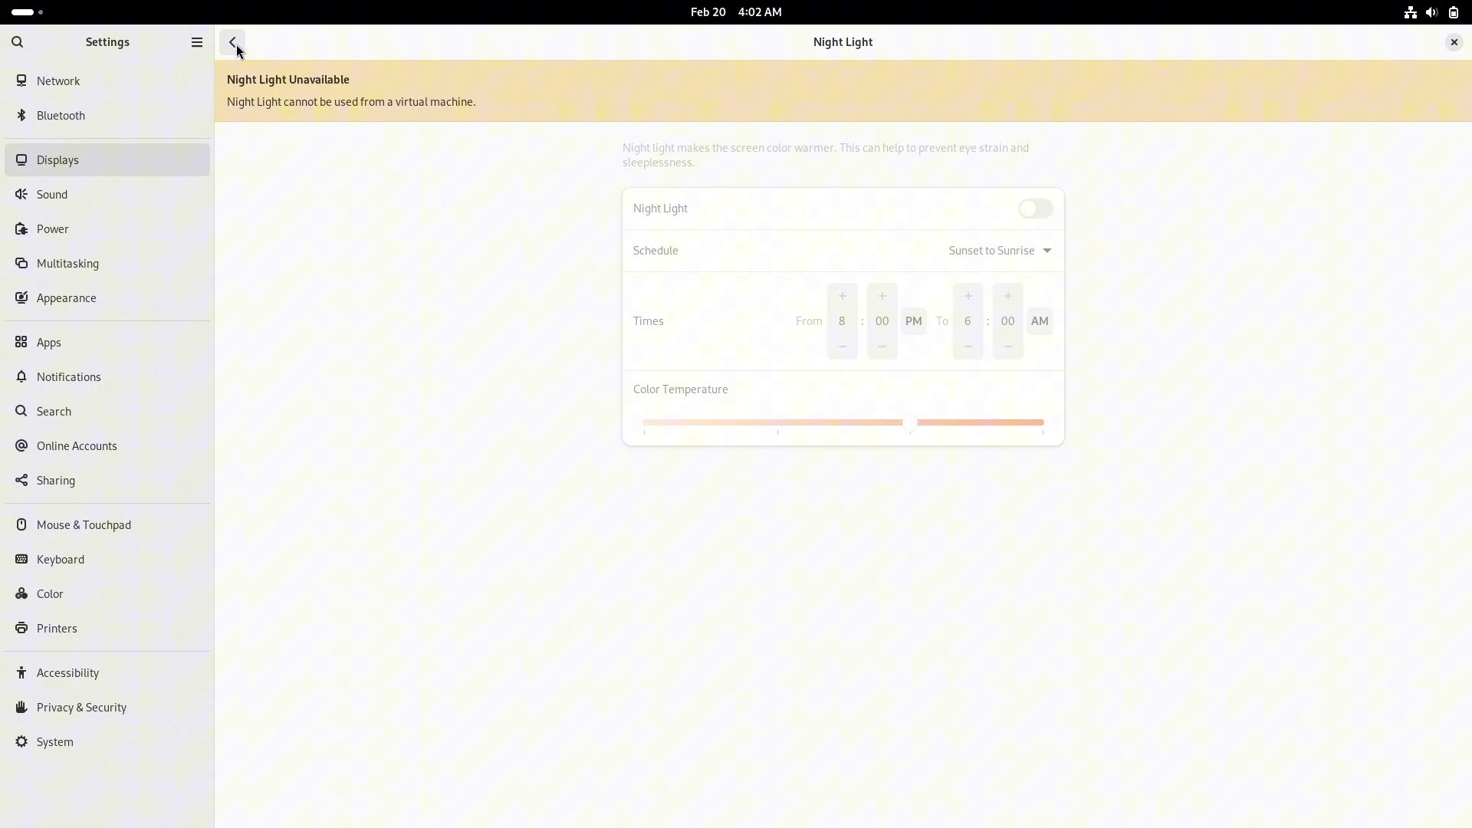
left_click(53, 195)
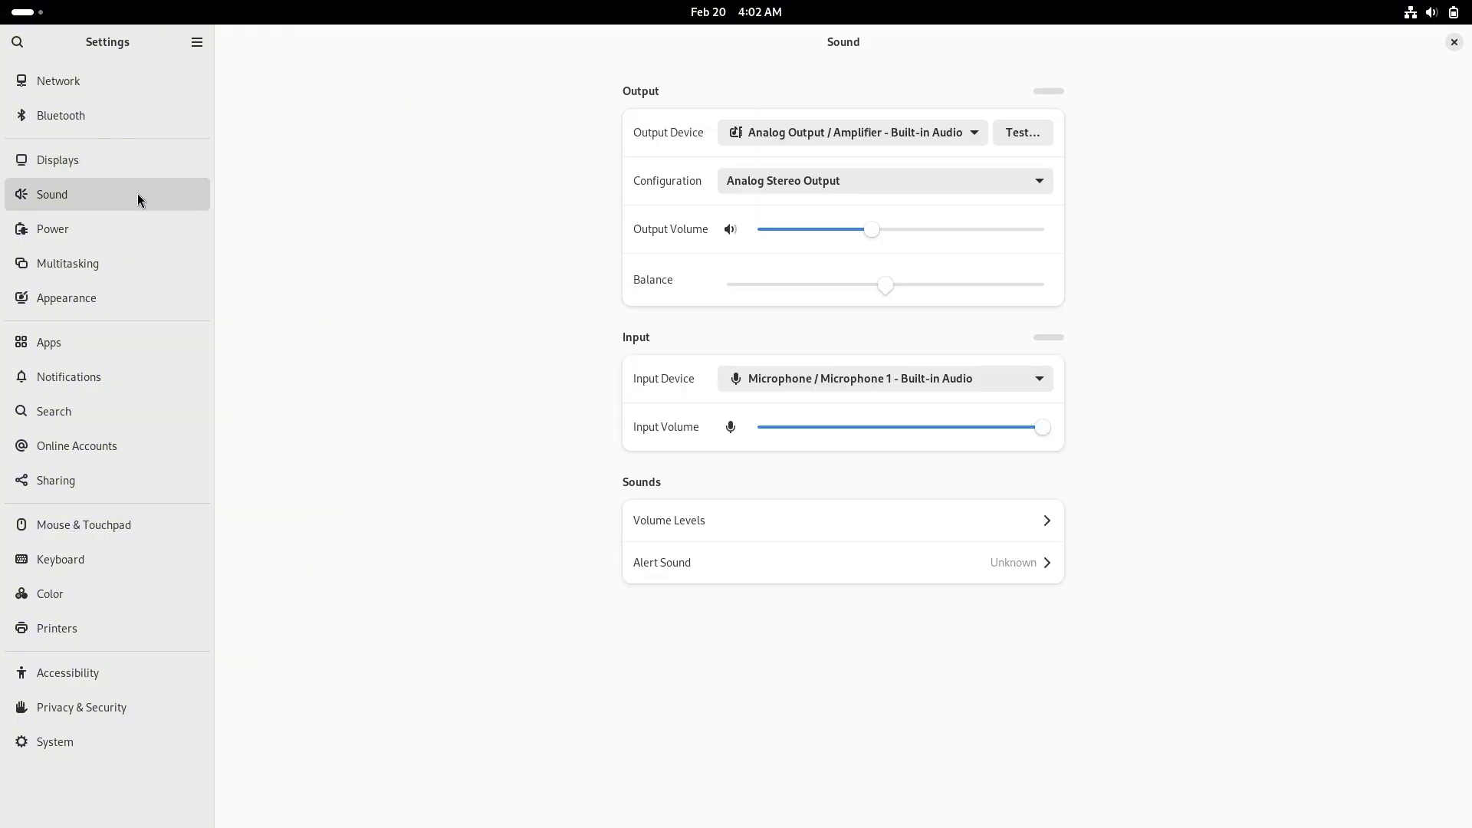
Step: In Power, switch off Automatic Power Saver and set Screen Blank to Never
left_click(52, 228)
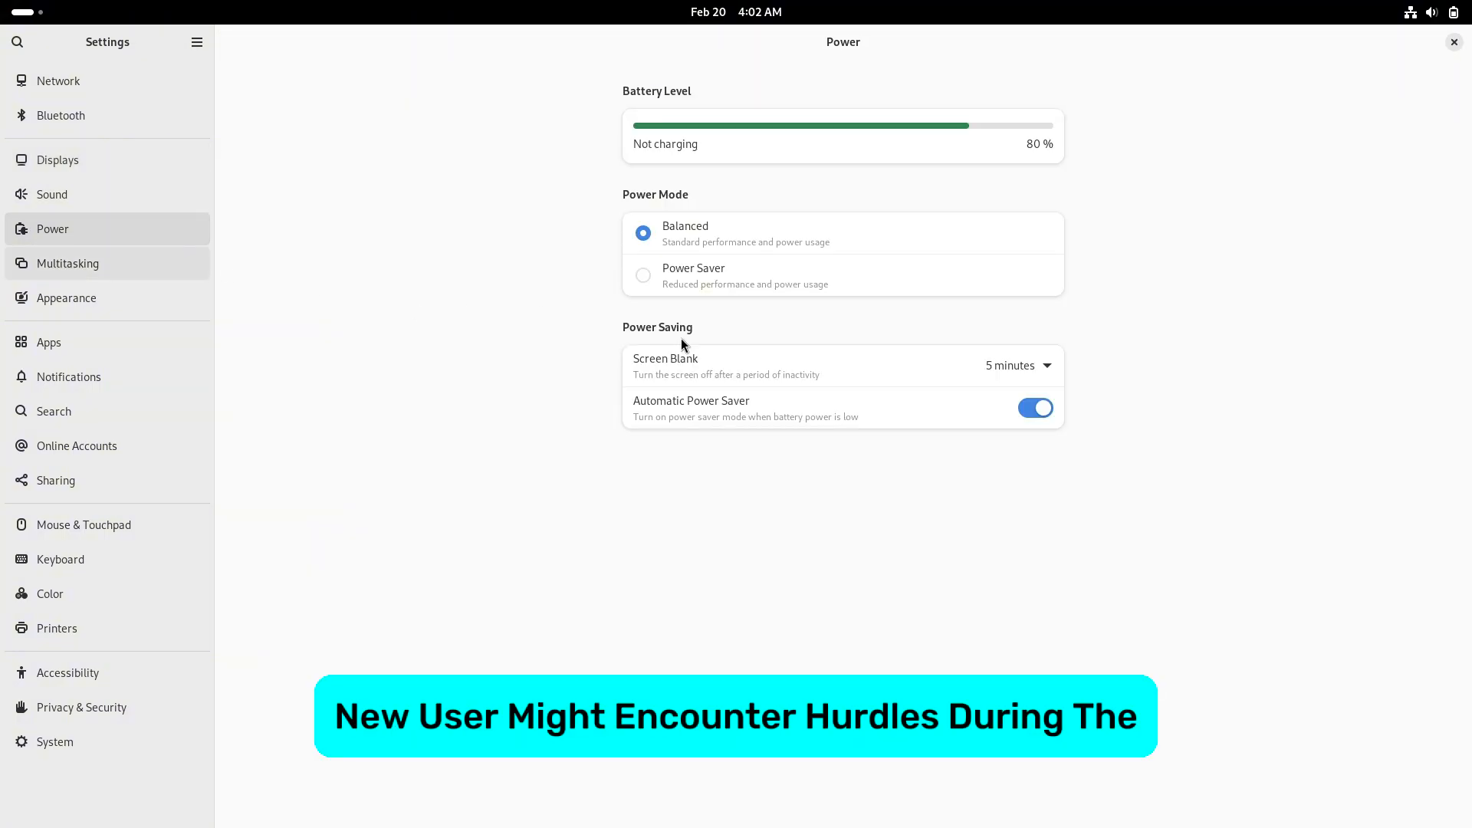
left_click(1035, 408)
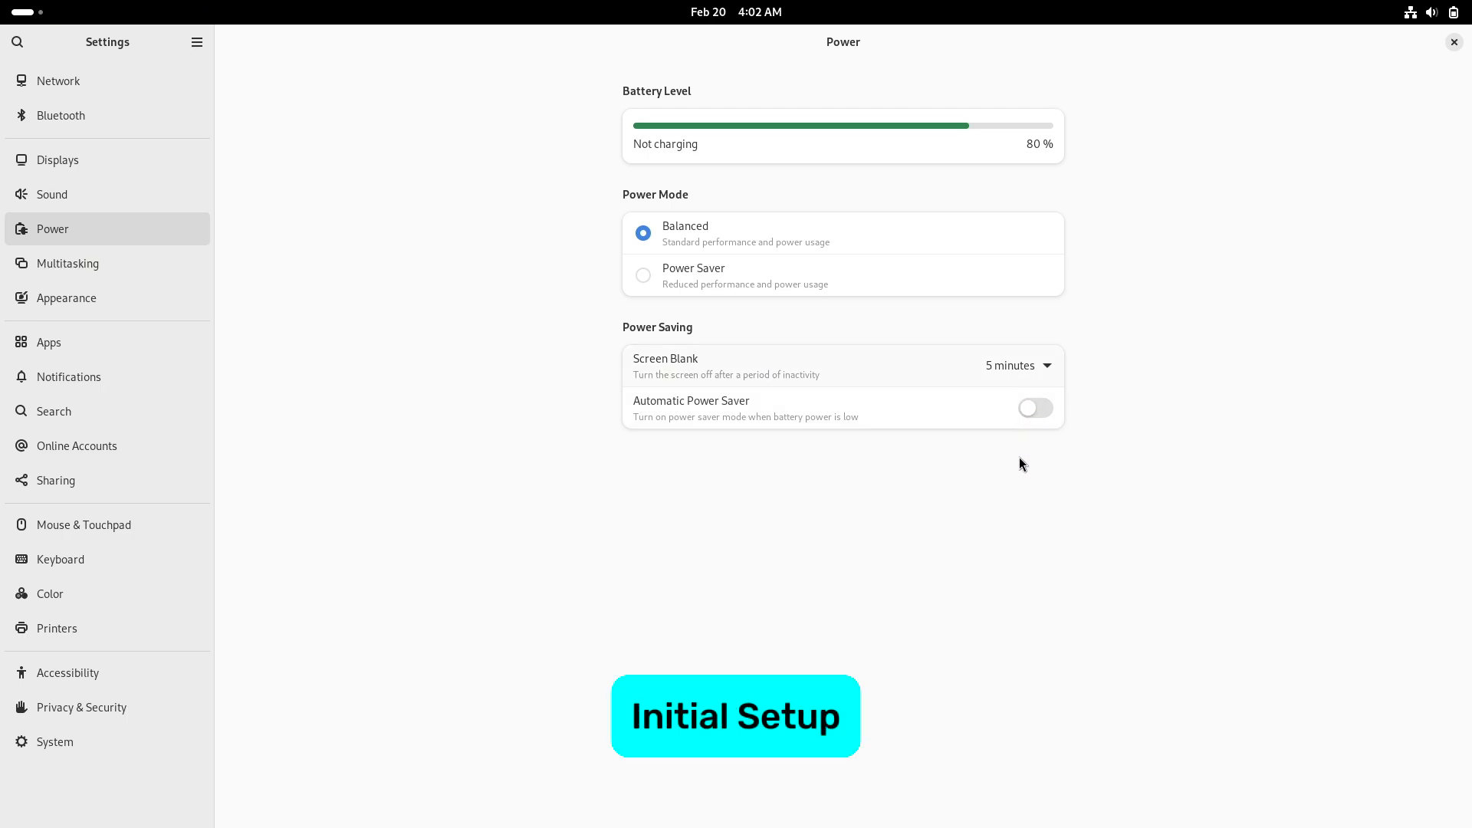
left_click(1022, 365)
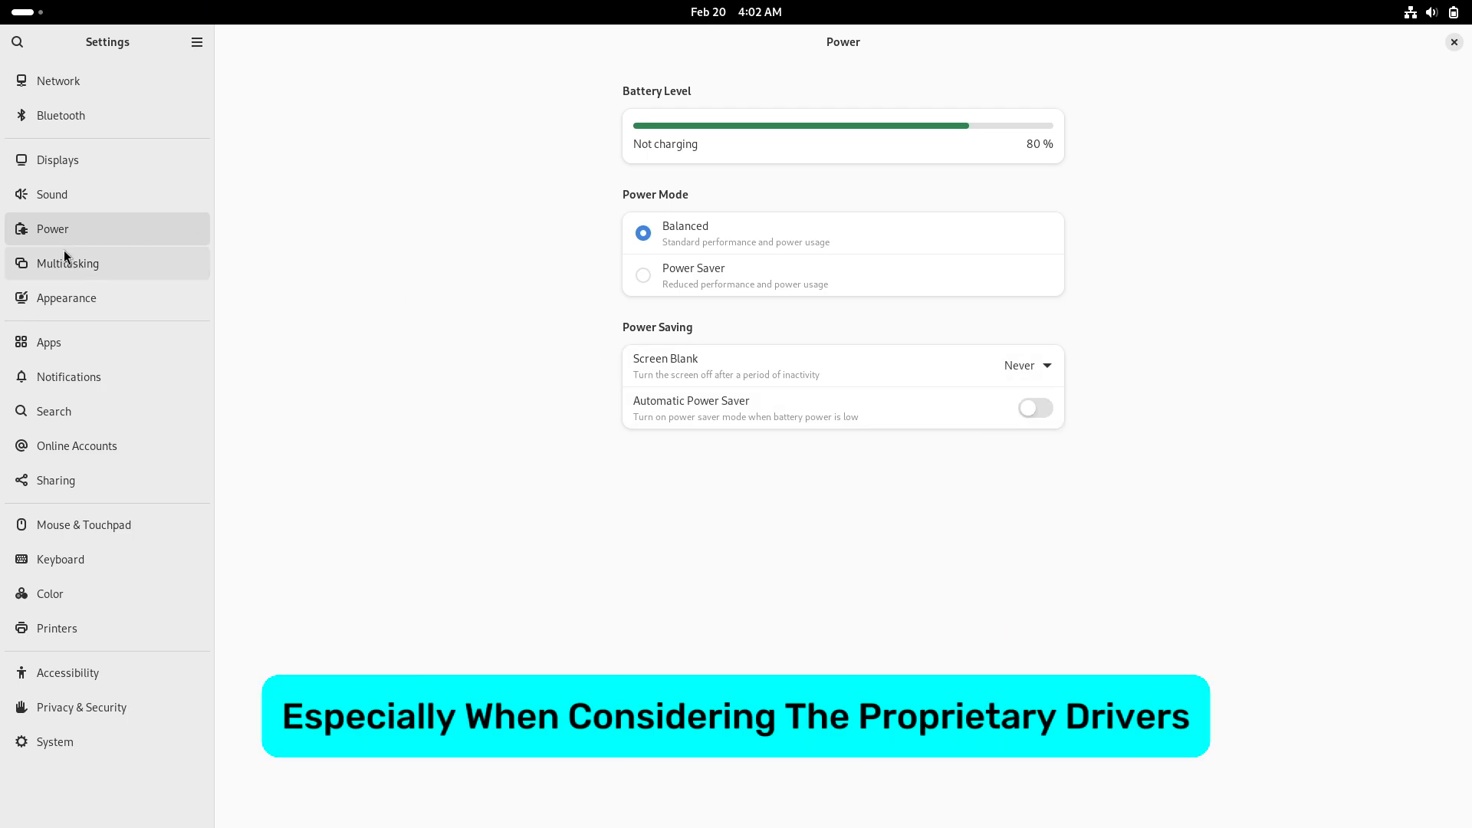
left_click(66, 264)
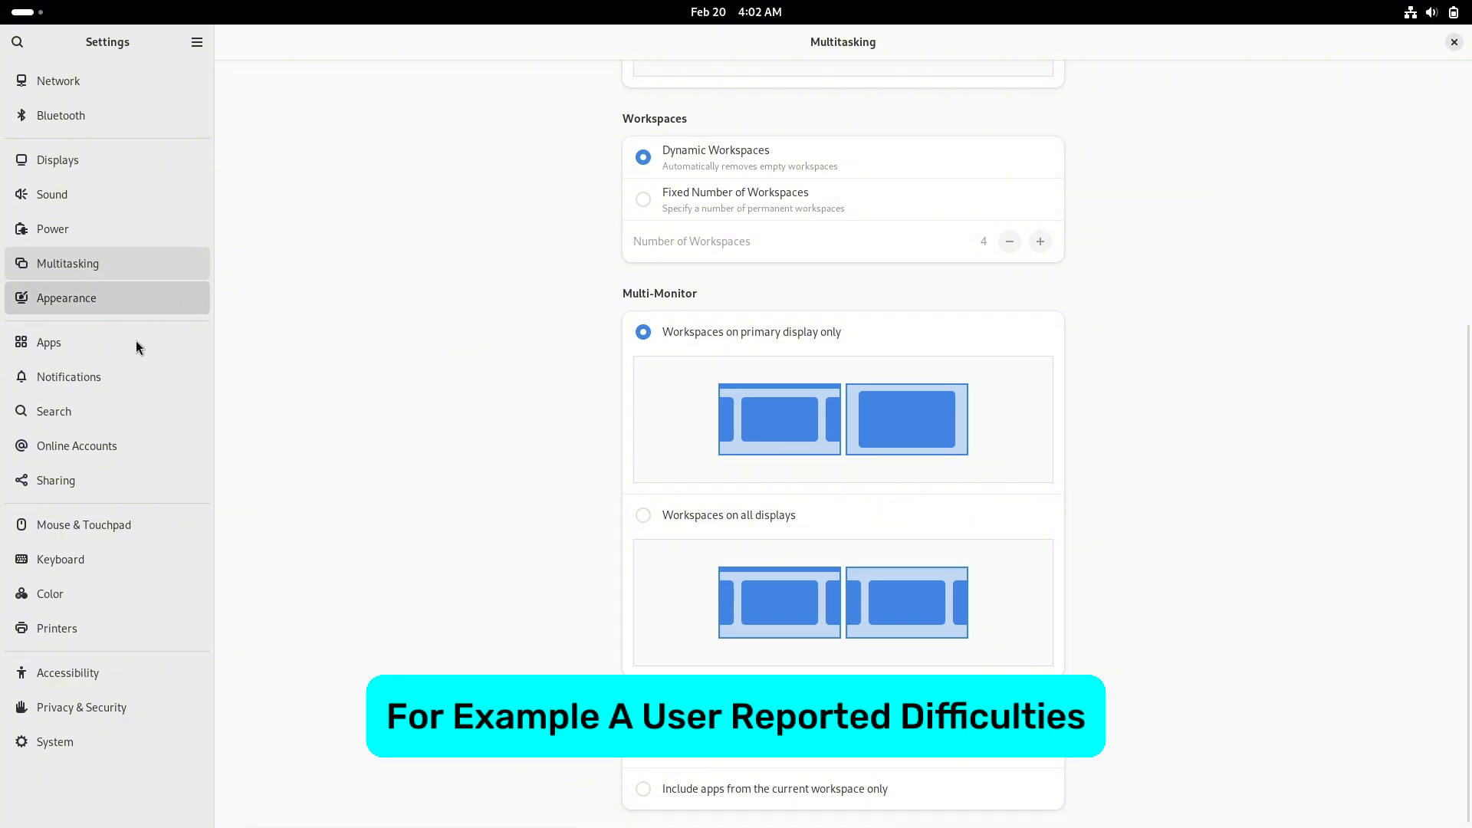
Step: Visit the Appearance panel, then move on to the Notifications/Apps settings
left_click(66, 298)
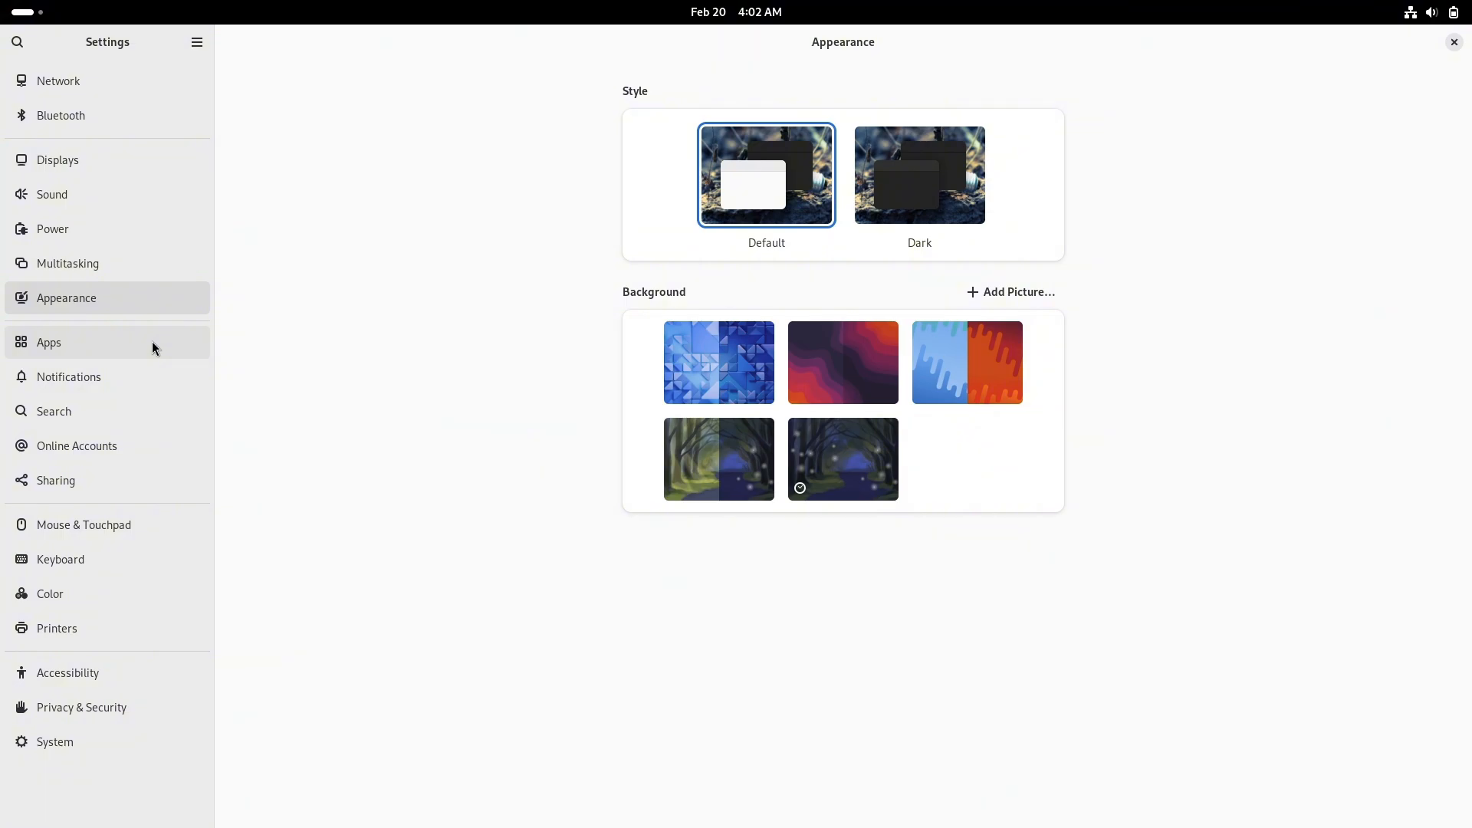
left_click(49, 342)
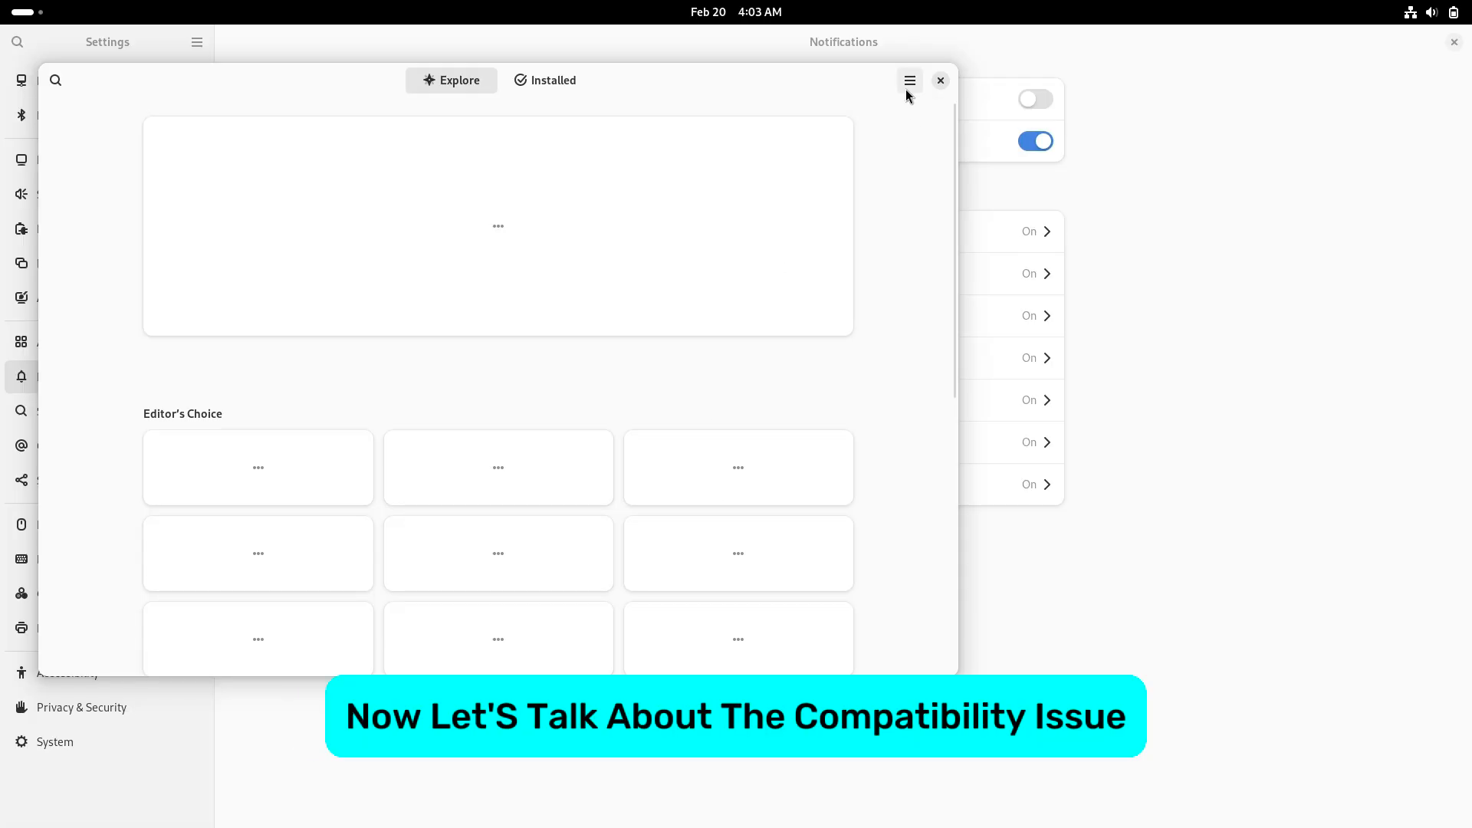
Step: View GNOME Software's About dialog from its main menu, then close the store window
left_click(908, 80)
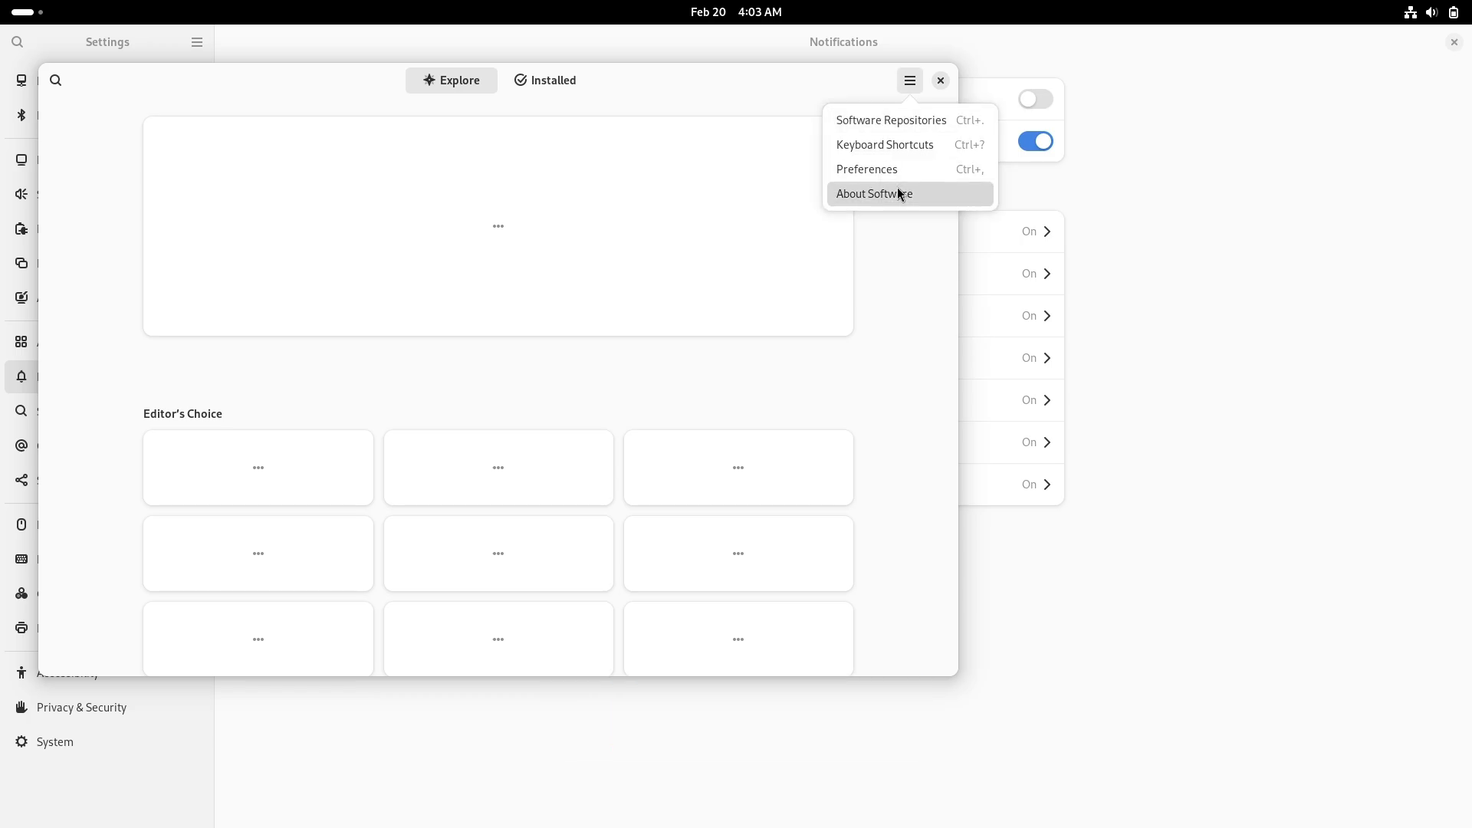
left_click(873, 193)
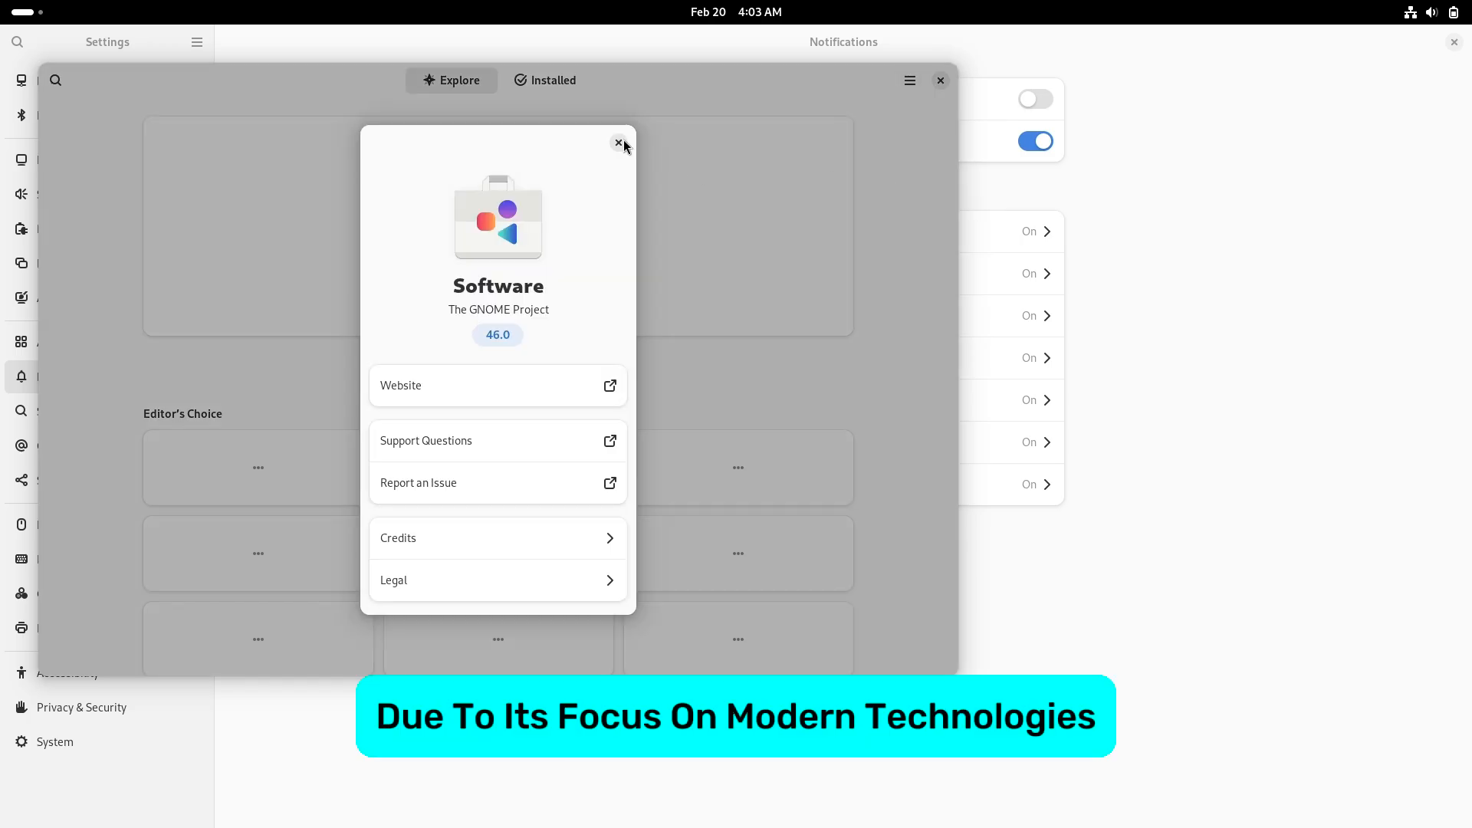
left_click(618, 145)
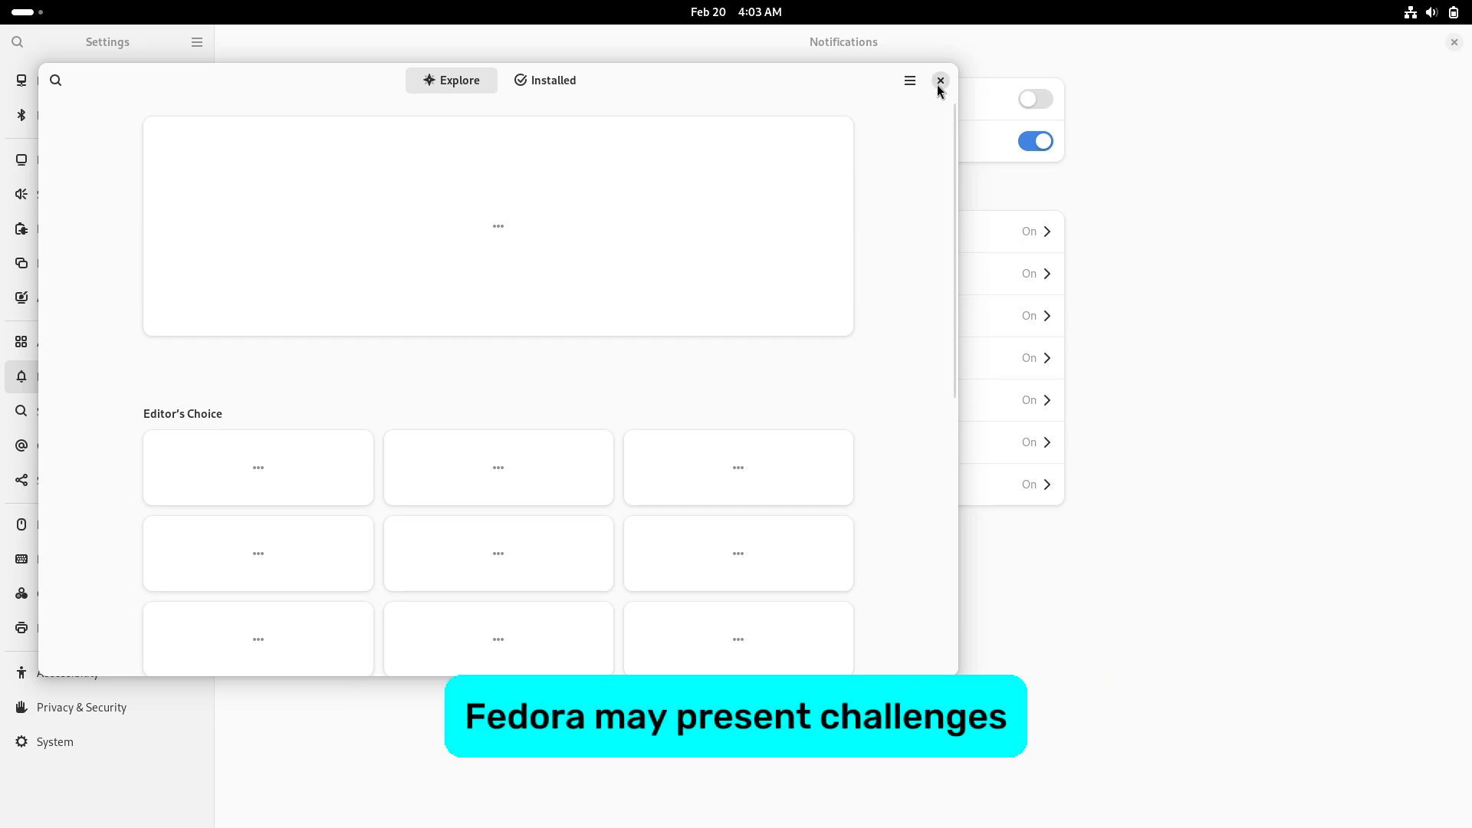
left_click(940, 80)
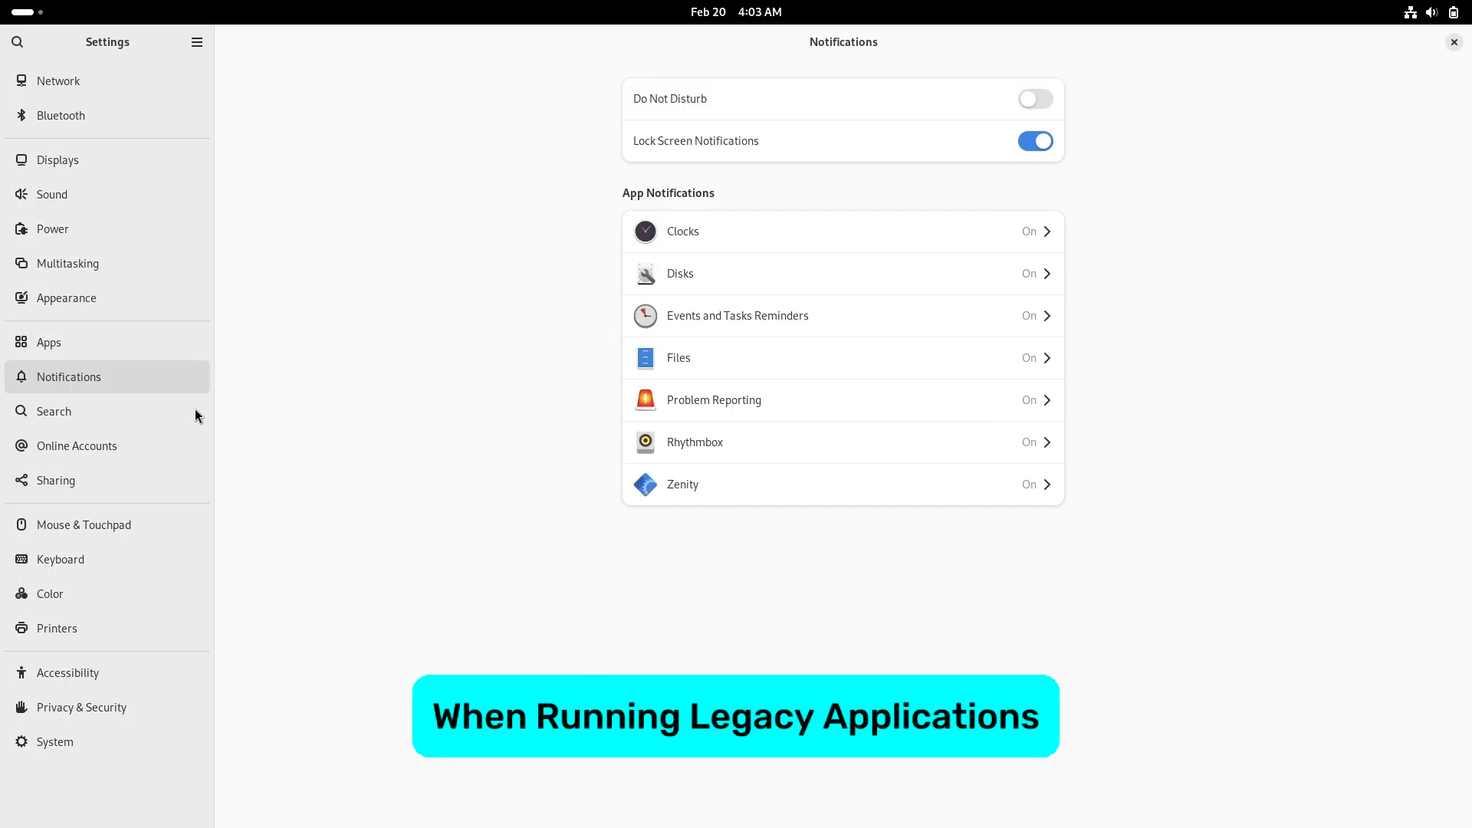
Step: Step through Online Accounts, Sharing, Mouse & Touchpad, Keyboard, Color and Printers, landing on Accessibility
left_click(77, 445)
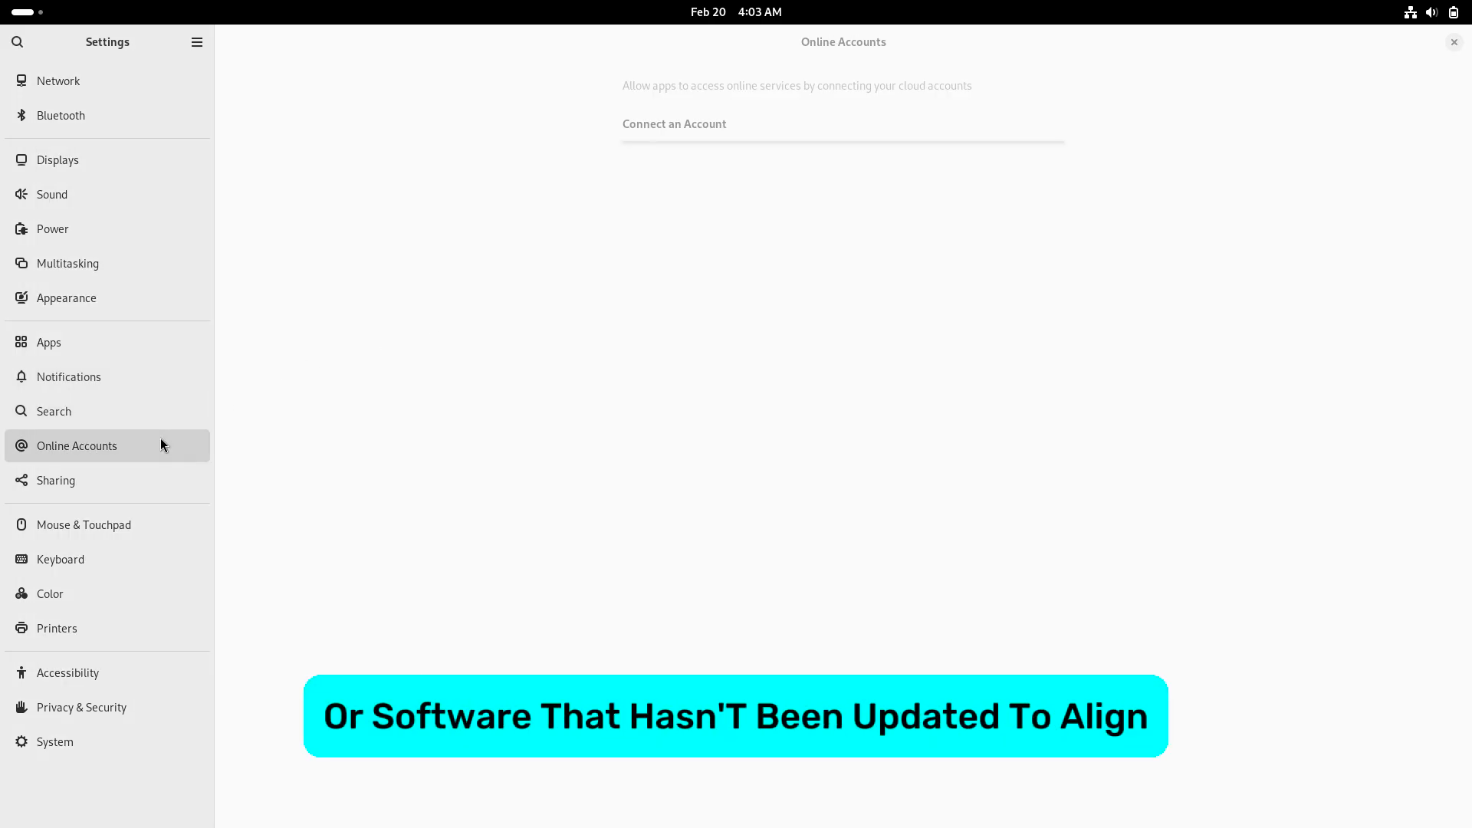
left_click(55, 480)
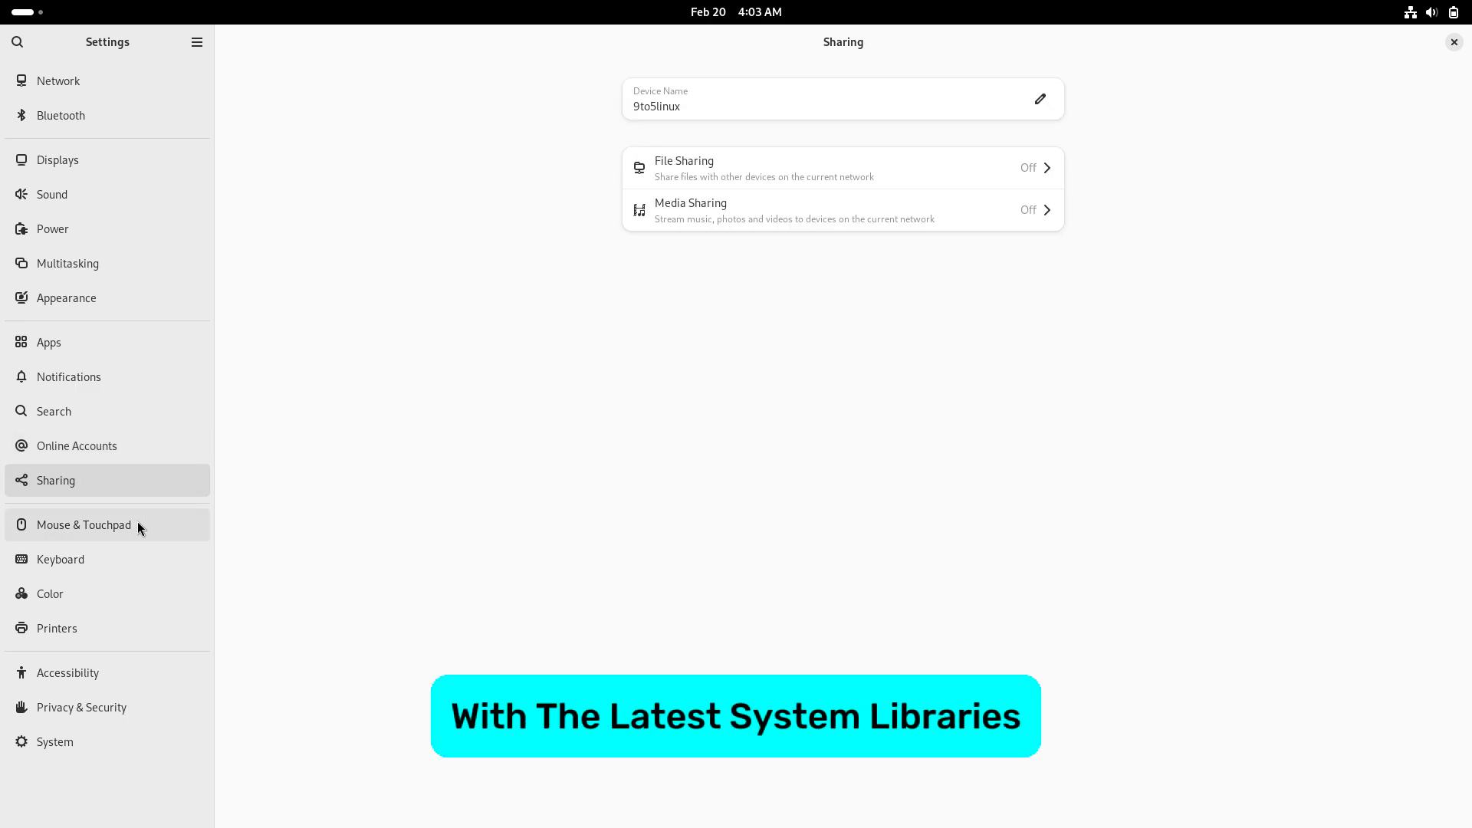
left_click(82, 524)
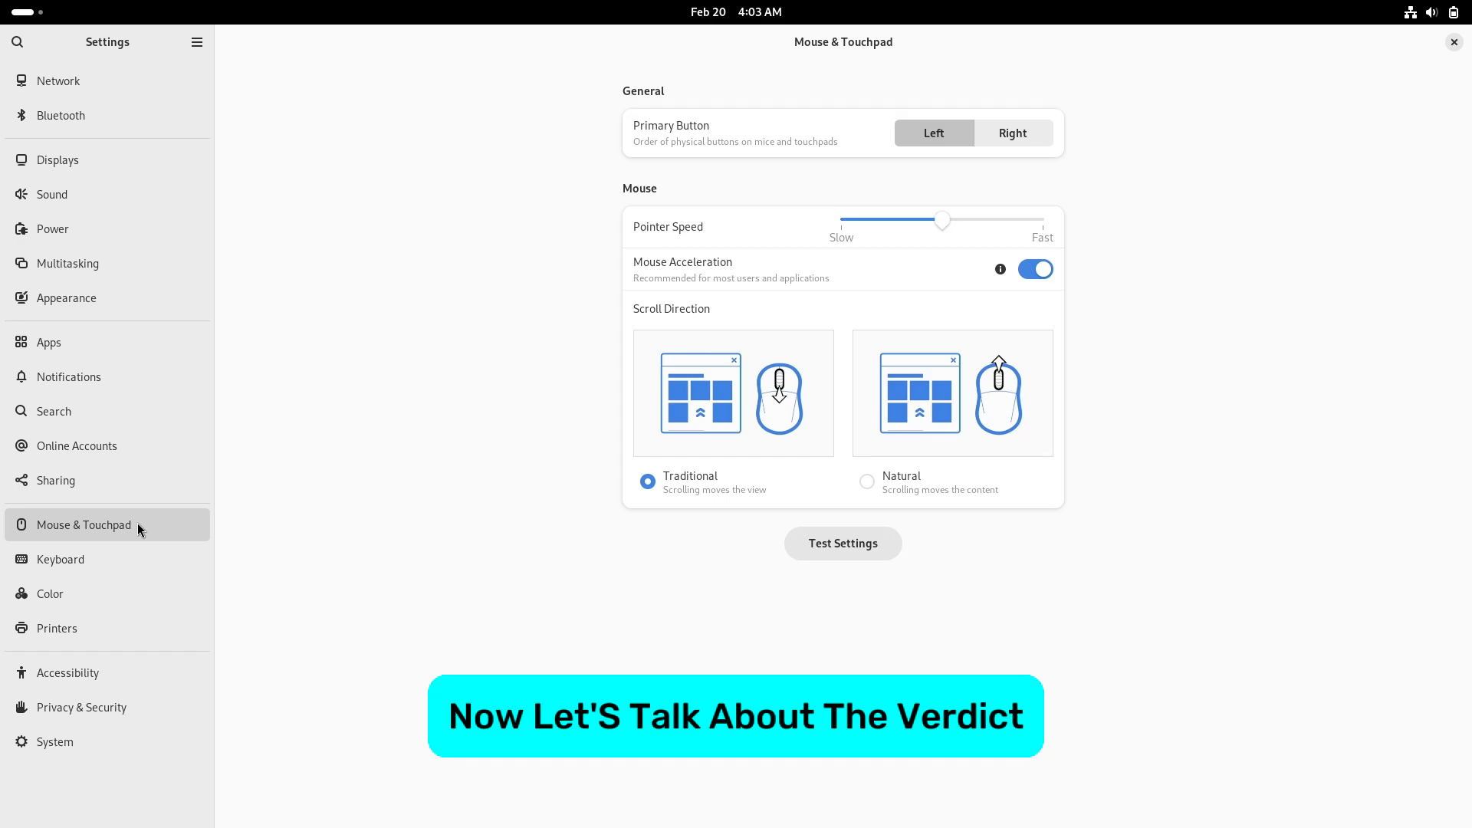
left_click(60, 558)
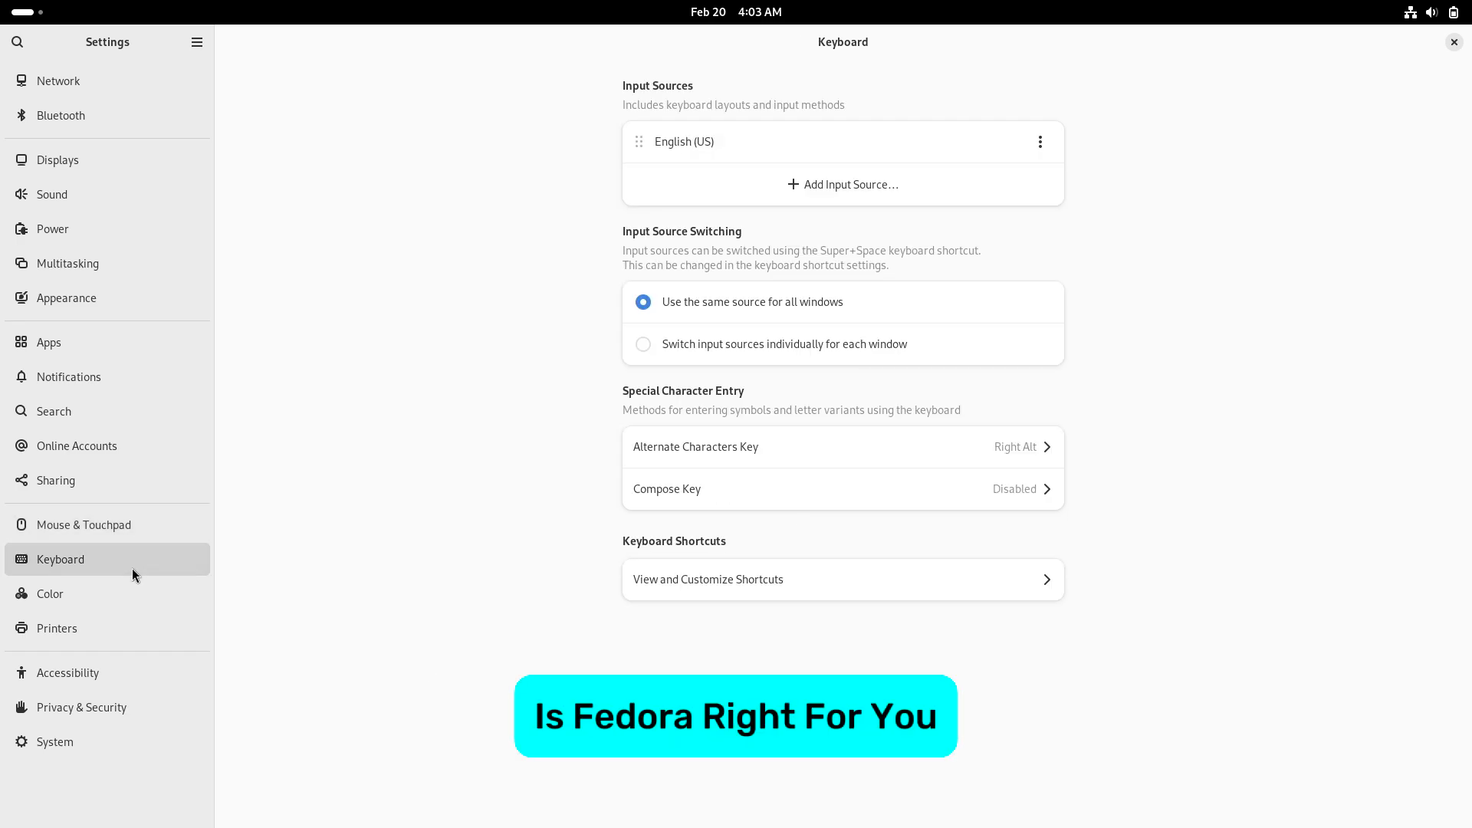
left_click(51, 593)
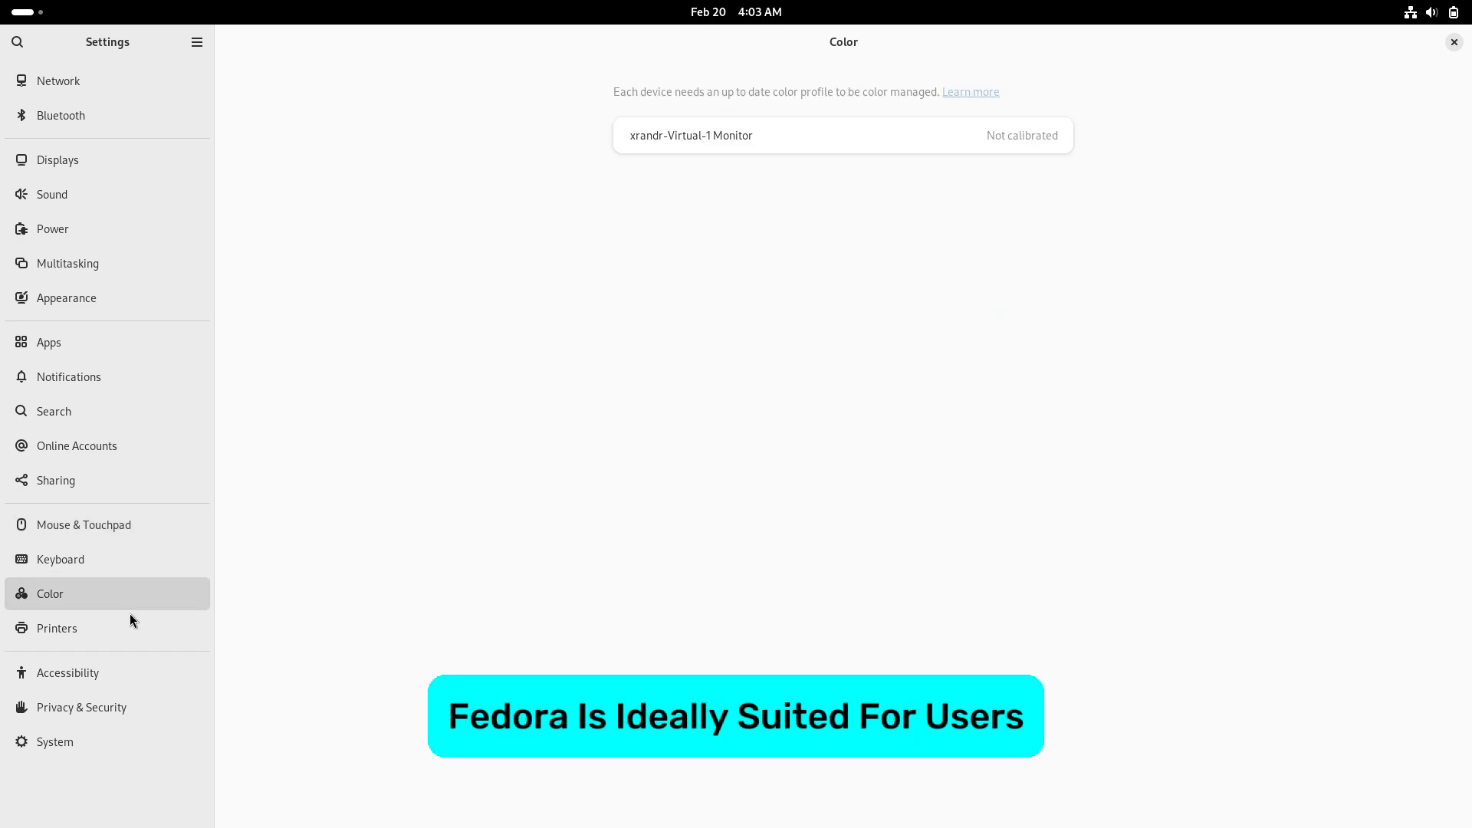
left_click(57, 629)
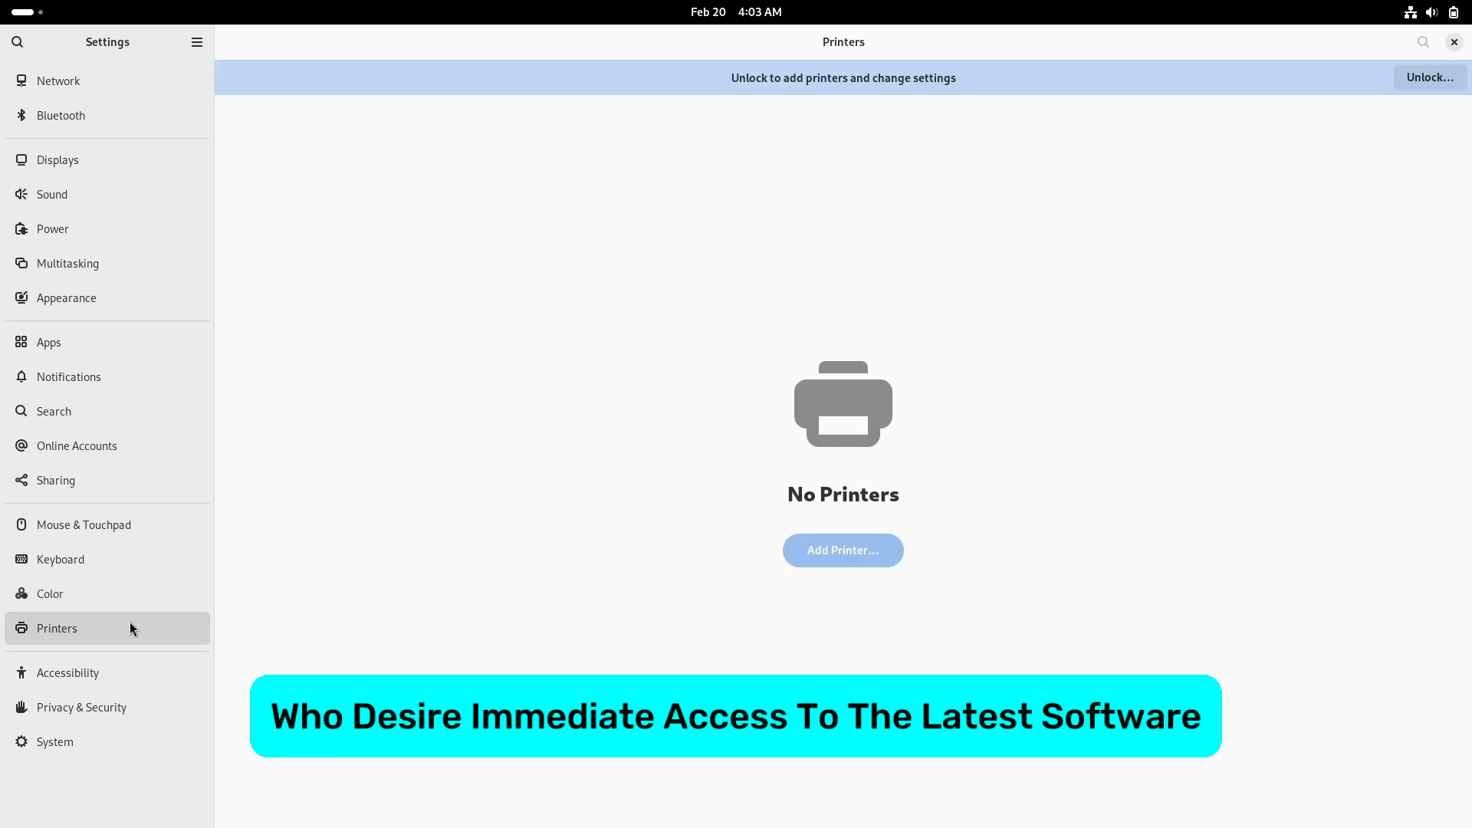
left_click(67, 672)
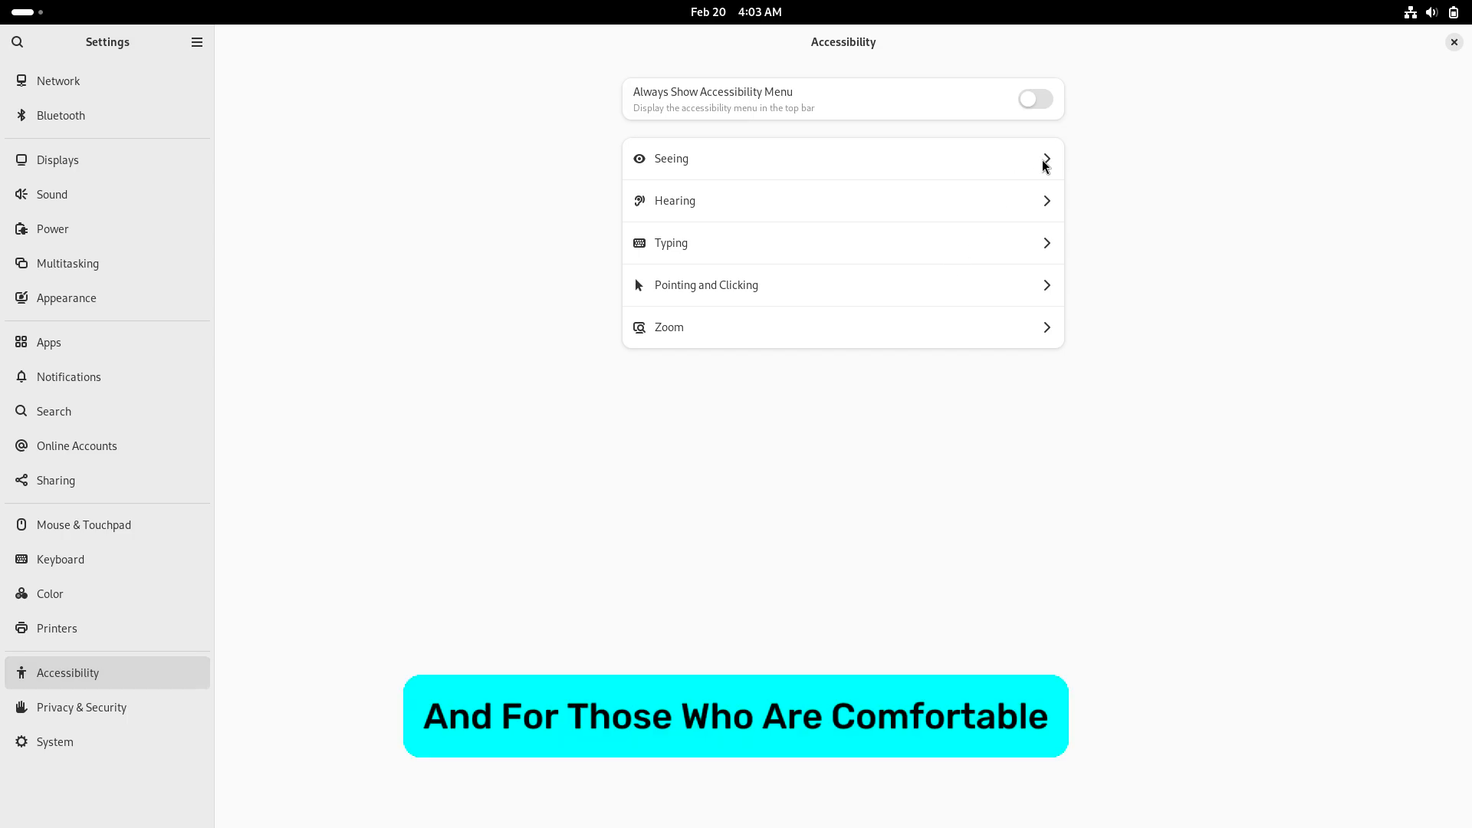
Step: Open the Seeing, Hearing, Typing and Pointing & Clicking subpages in turn, finishing on Zoom
left_click(842, 158)
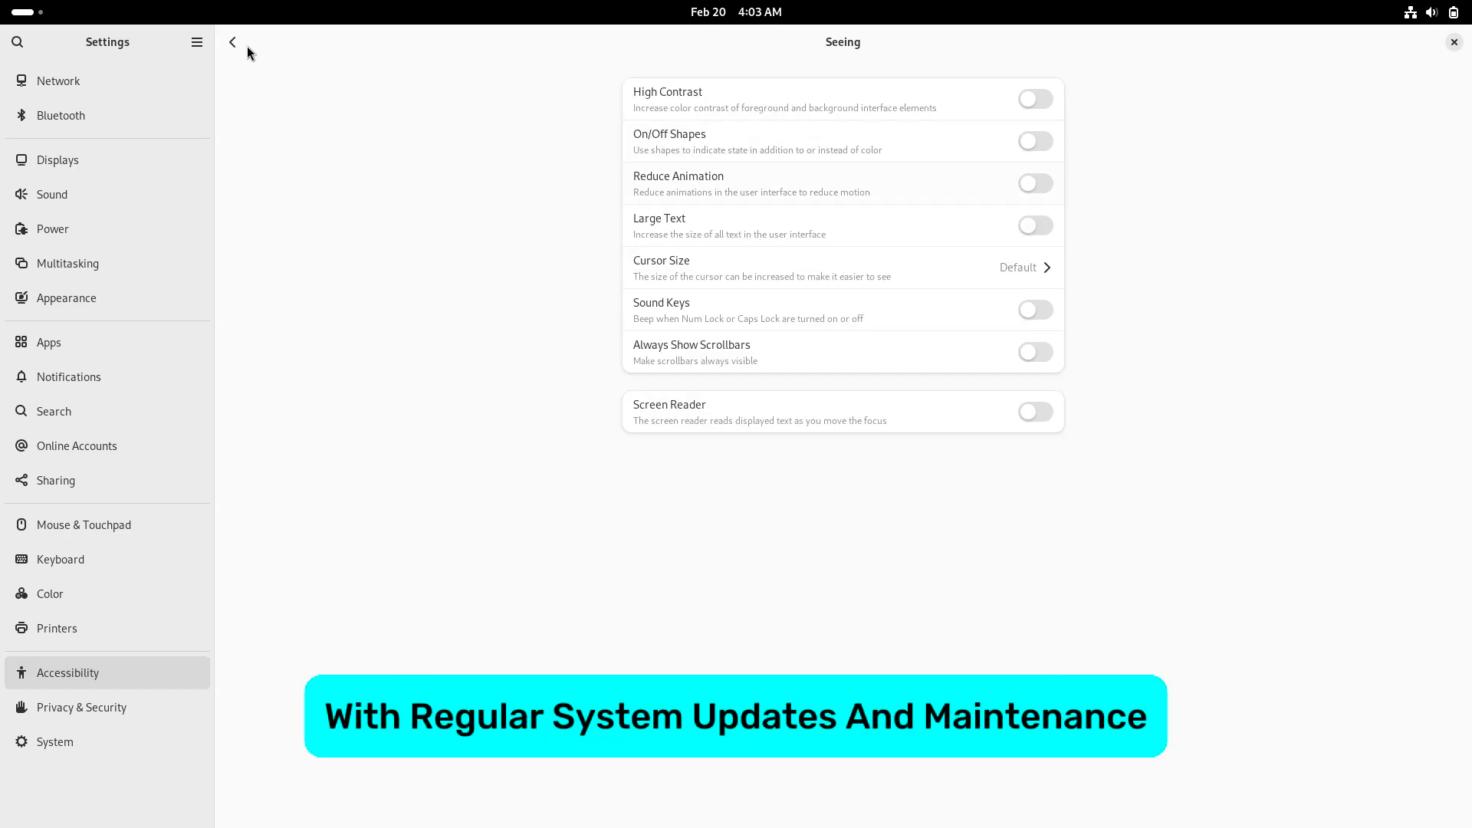
left_click(232, 43)
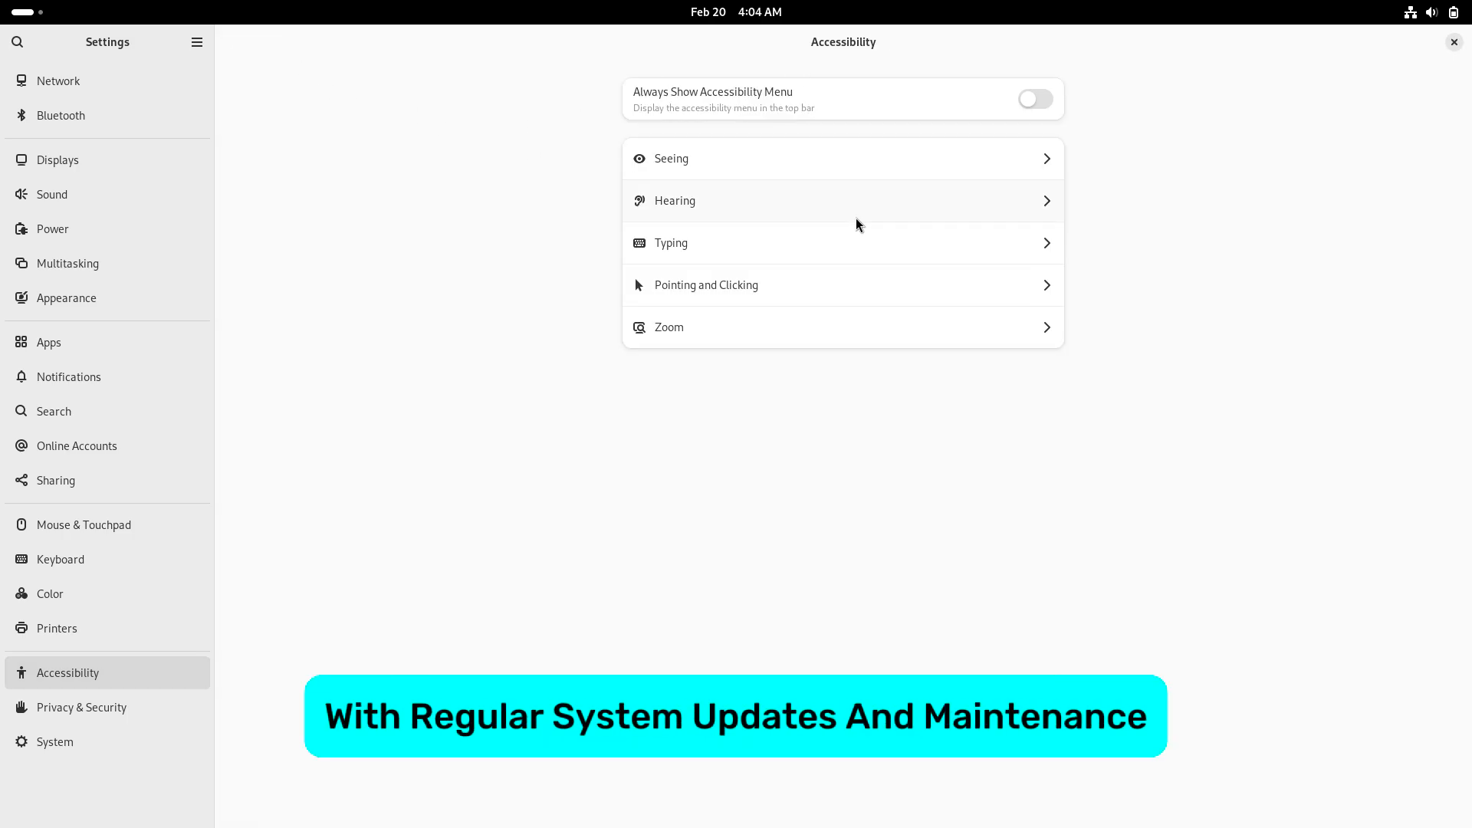
left_click(842, 200)
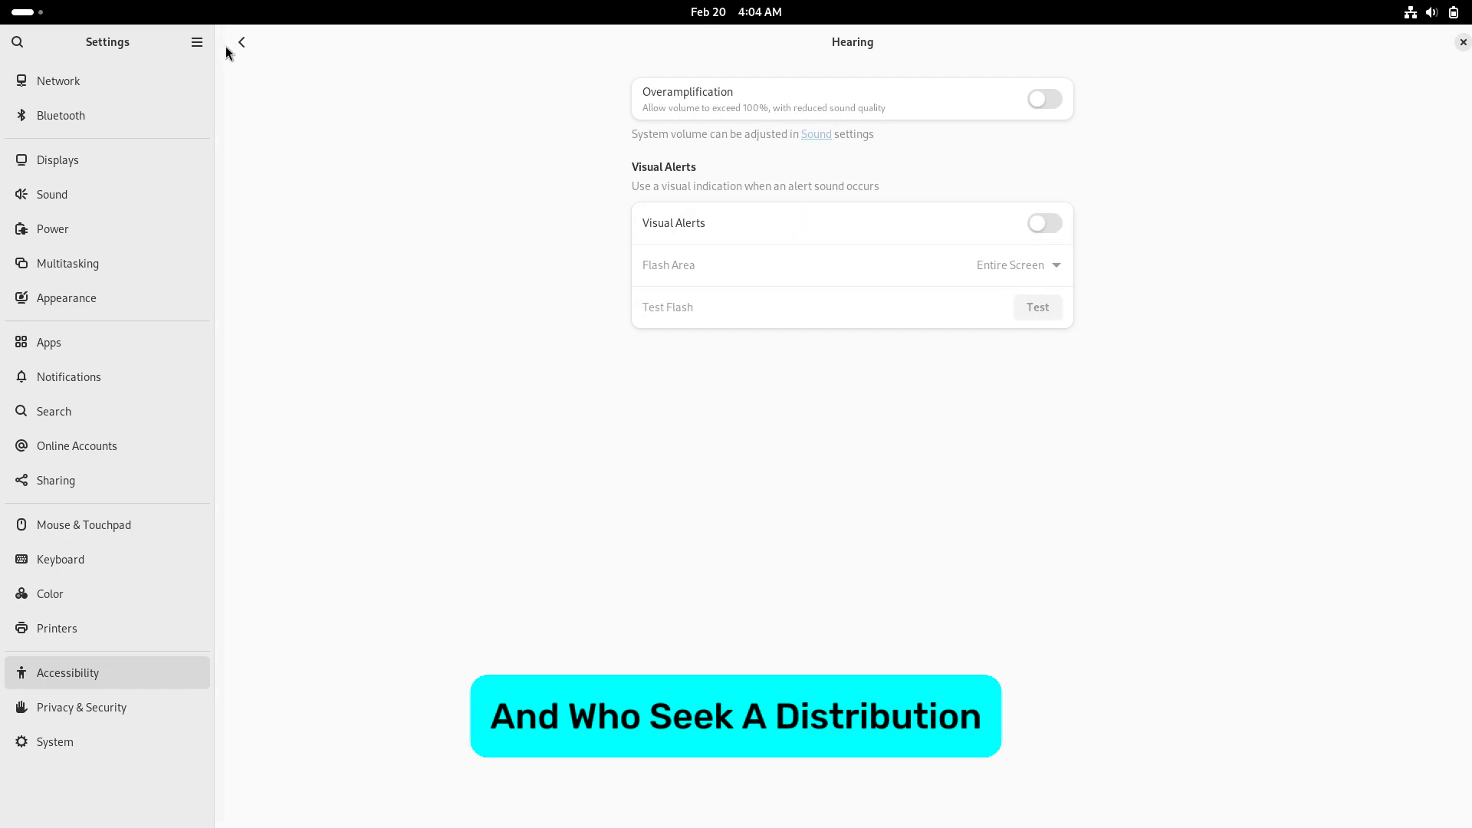
left_click(241, 43)
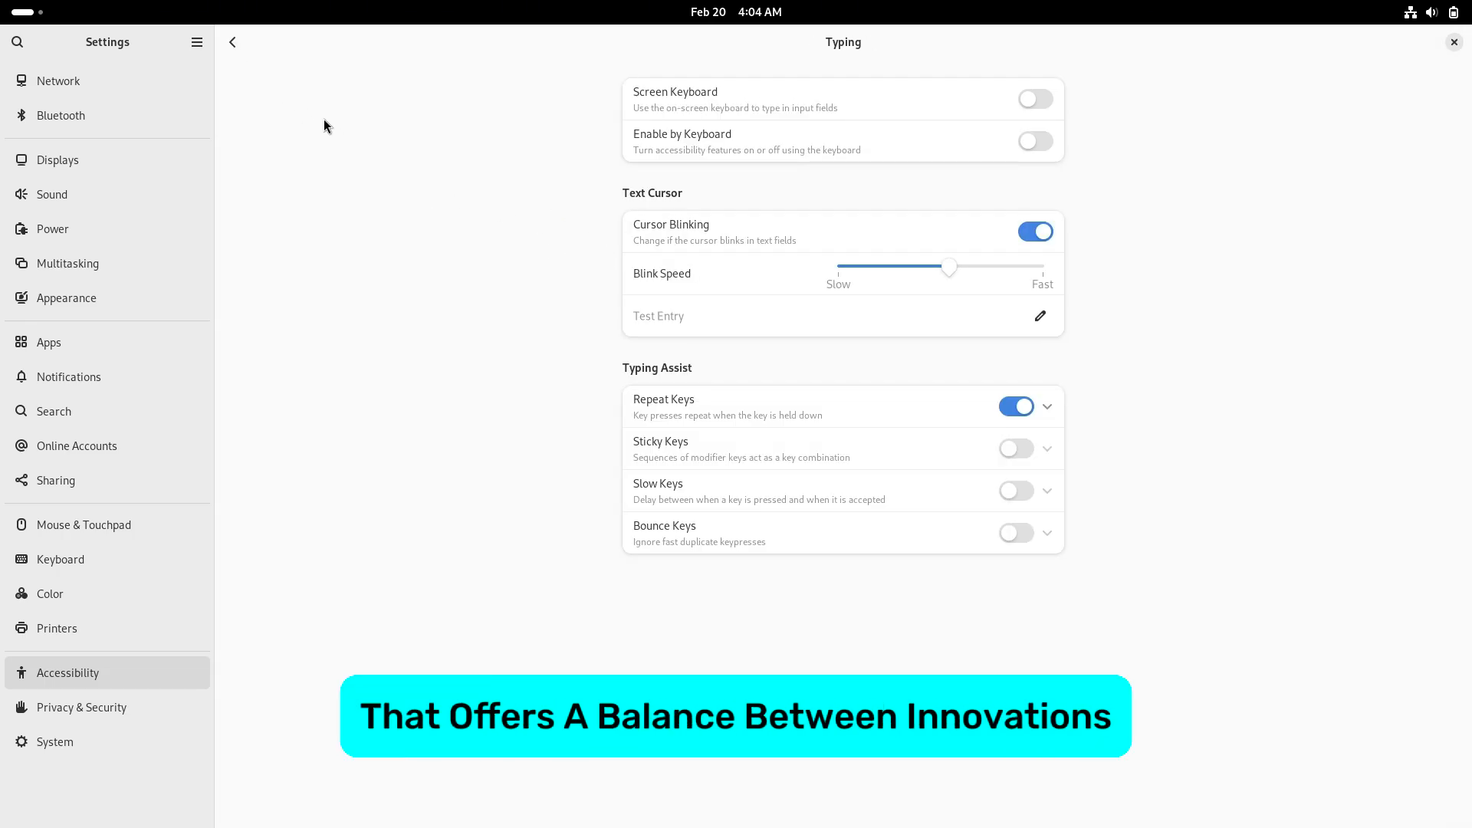
left_click(232, 43)
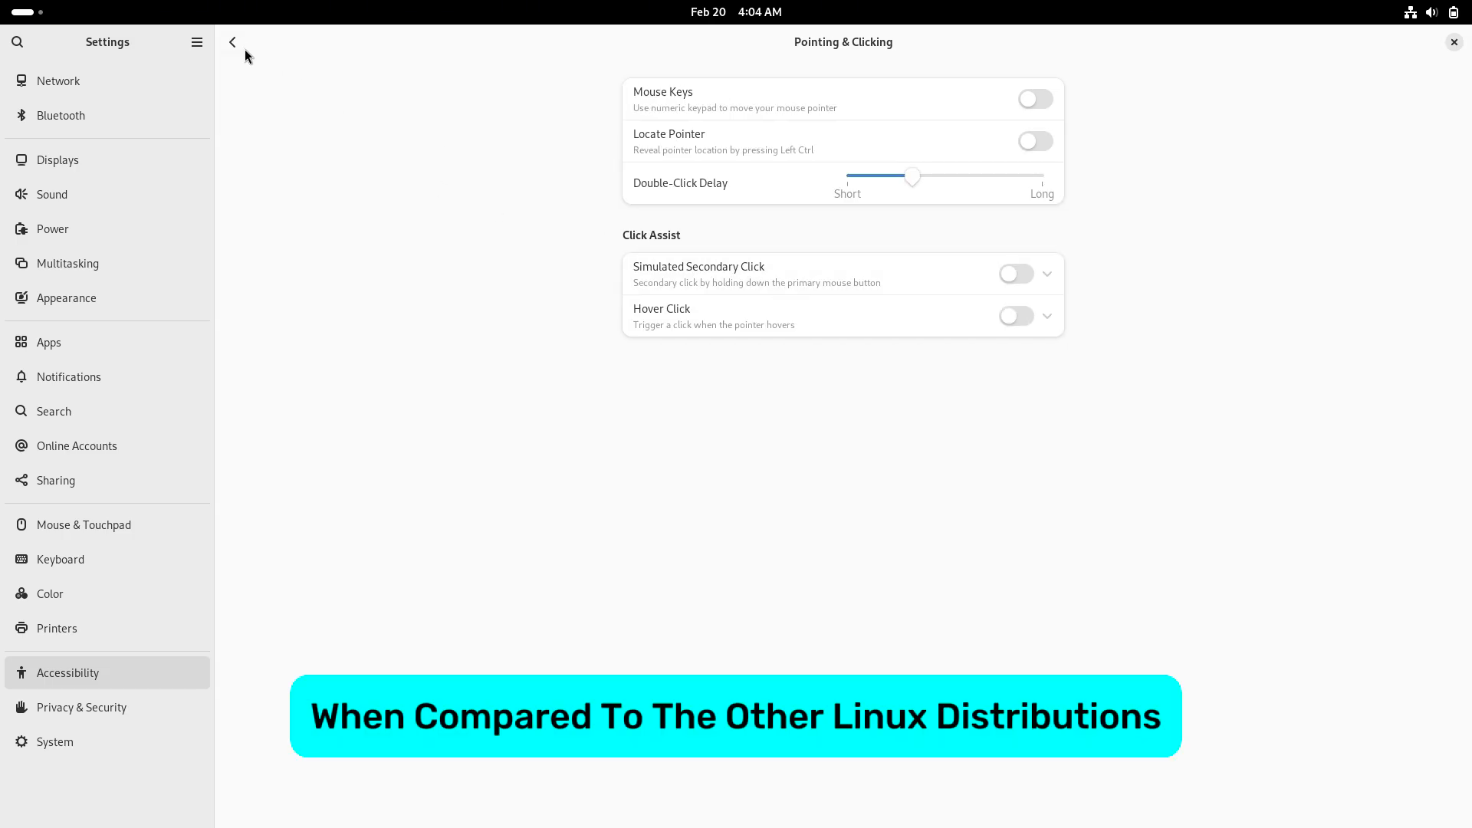
left_click(231, 43)
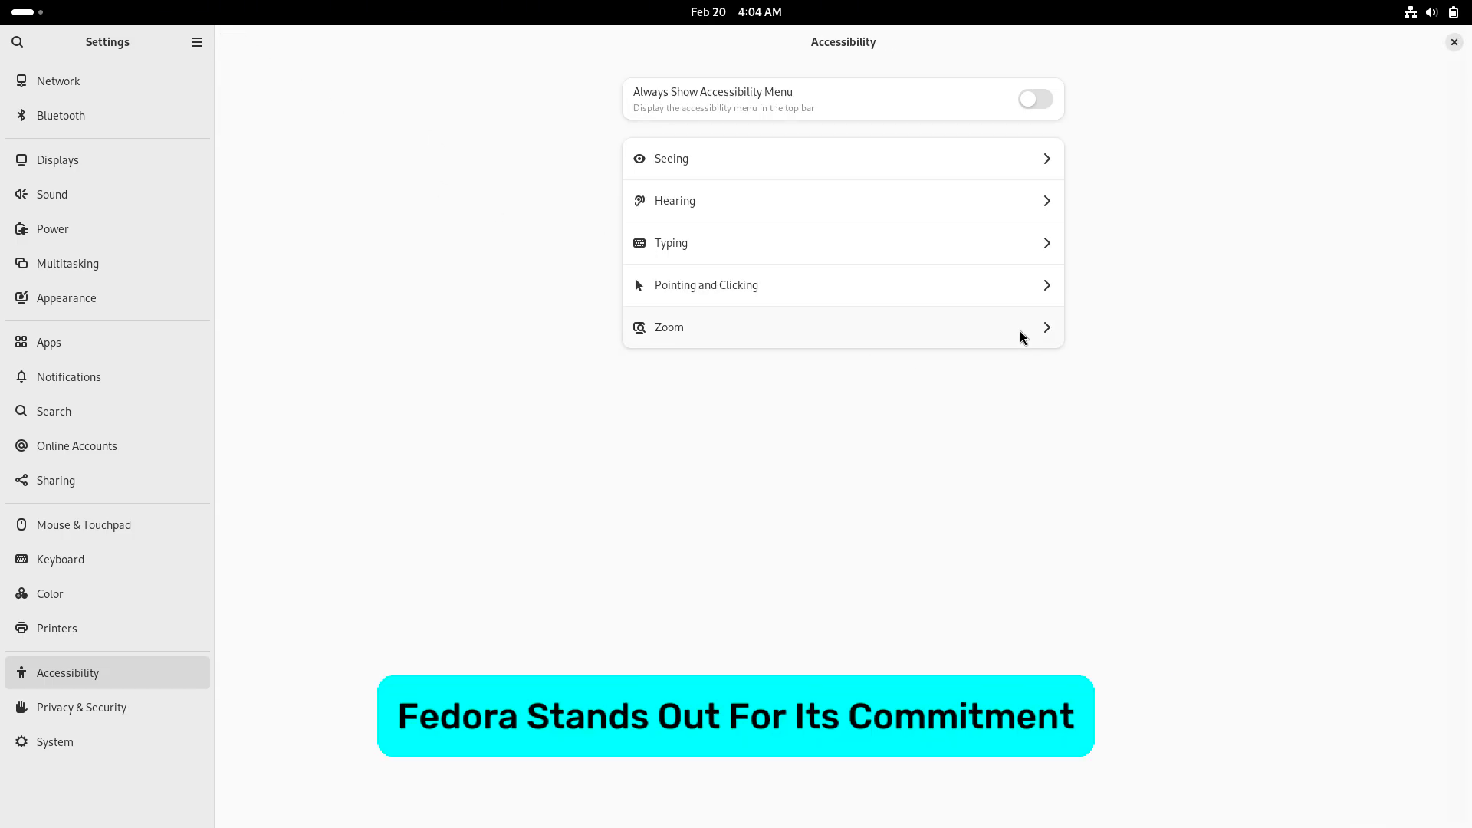
left_click(842, 327)
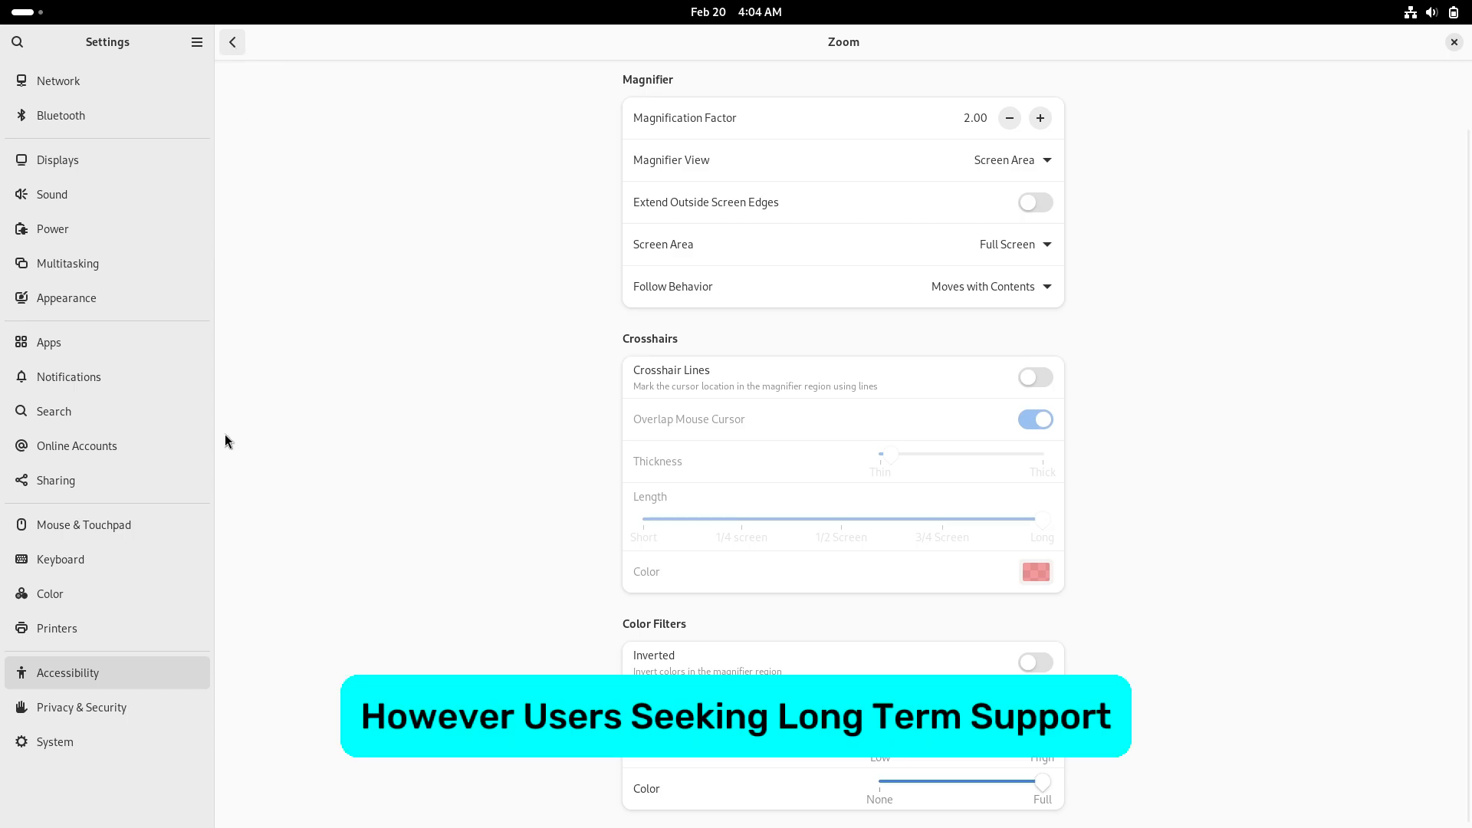
Step: Check the Cameras access page under Privacy & Security, then close Settings
left_click(81, 707)
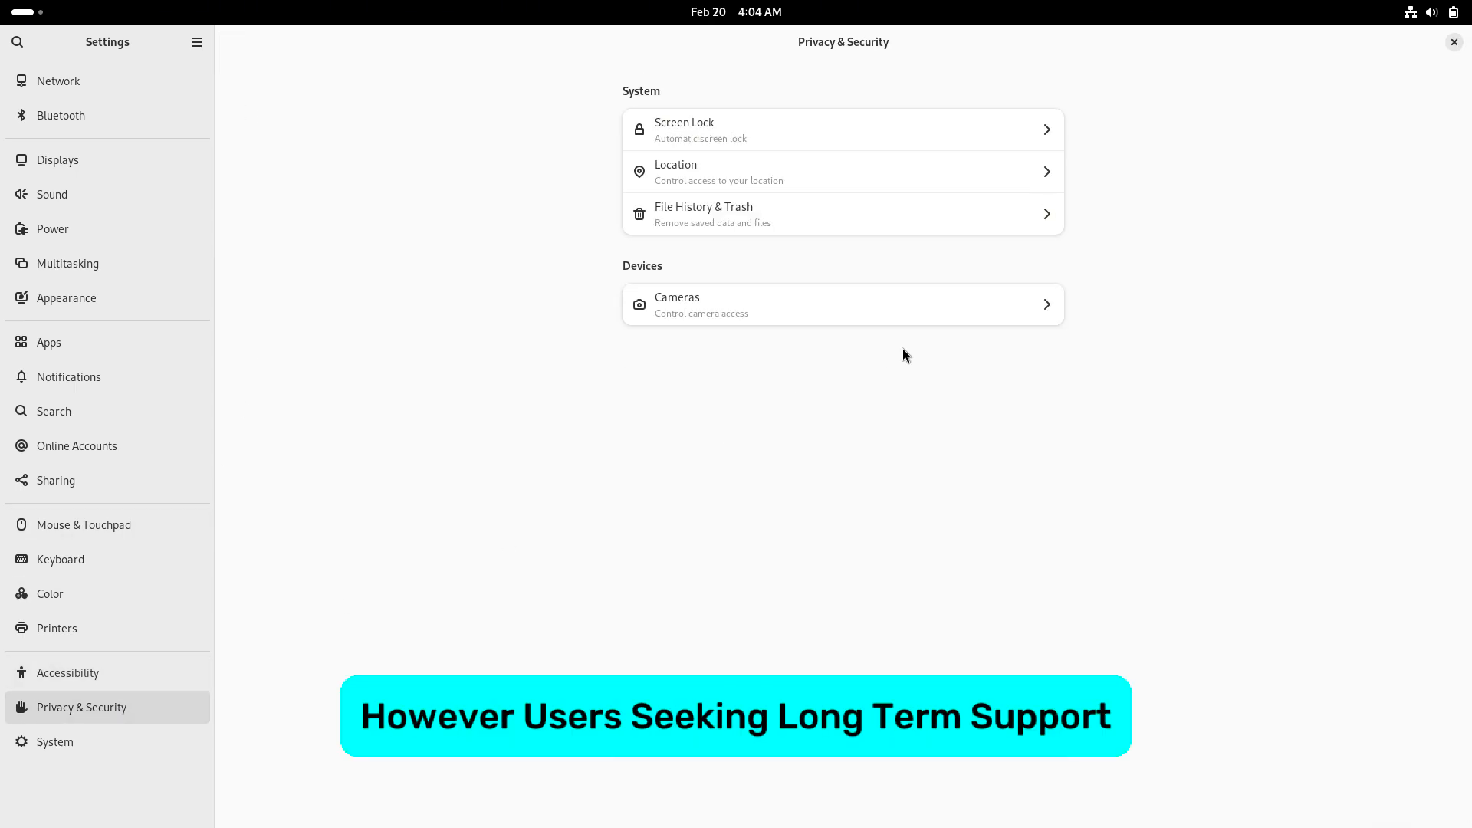
left_click(840, 304)
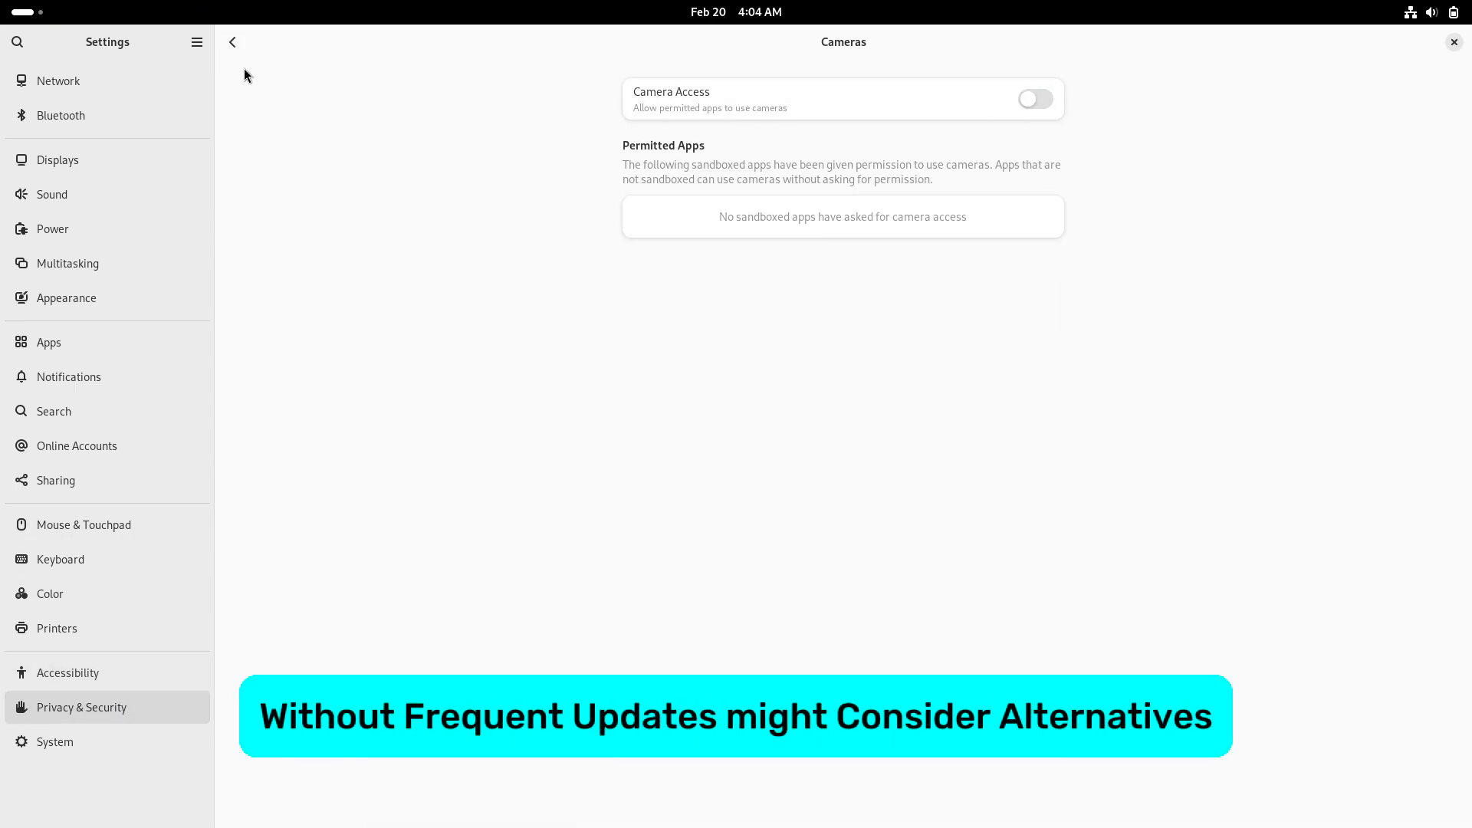
left_click(231, 43)
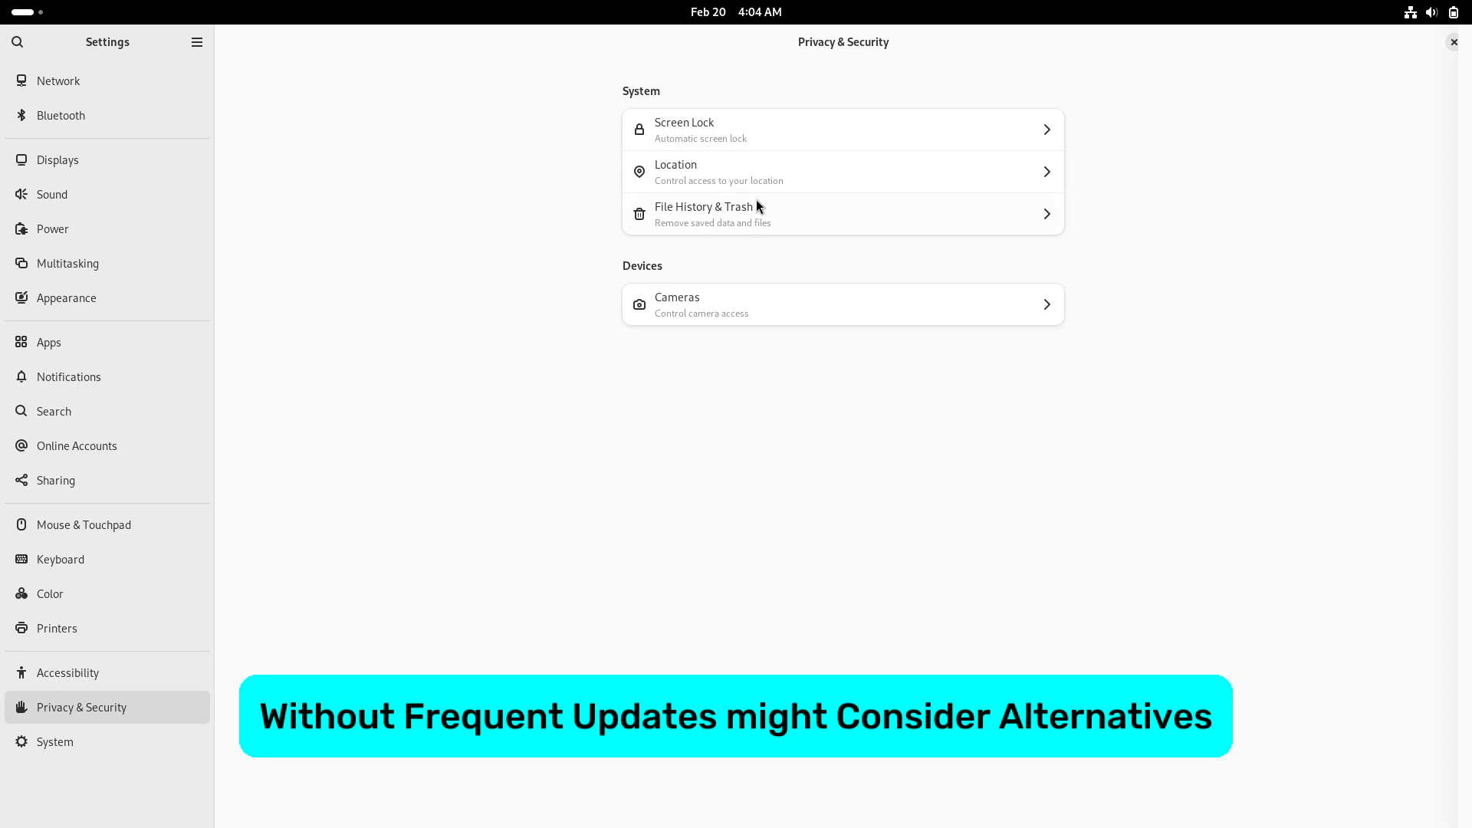
left_click(842, 213)
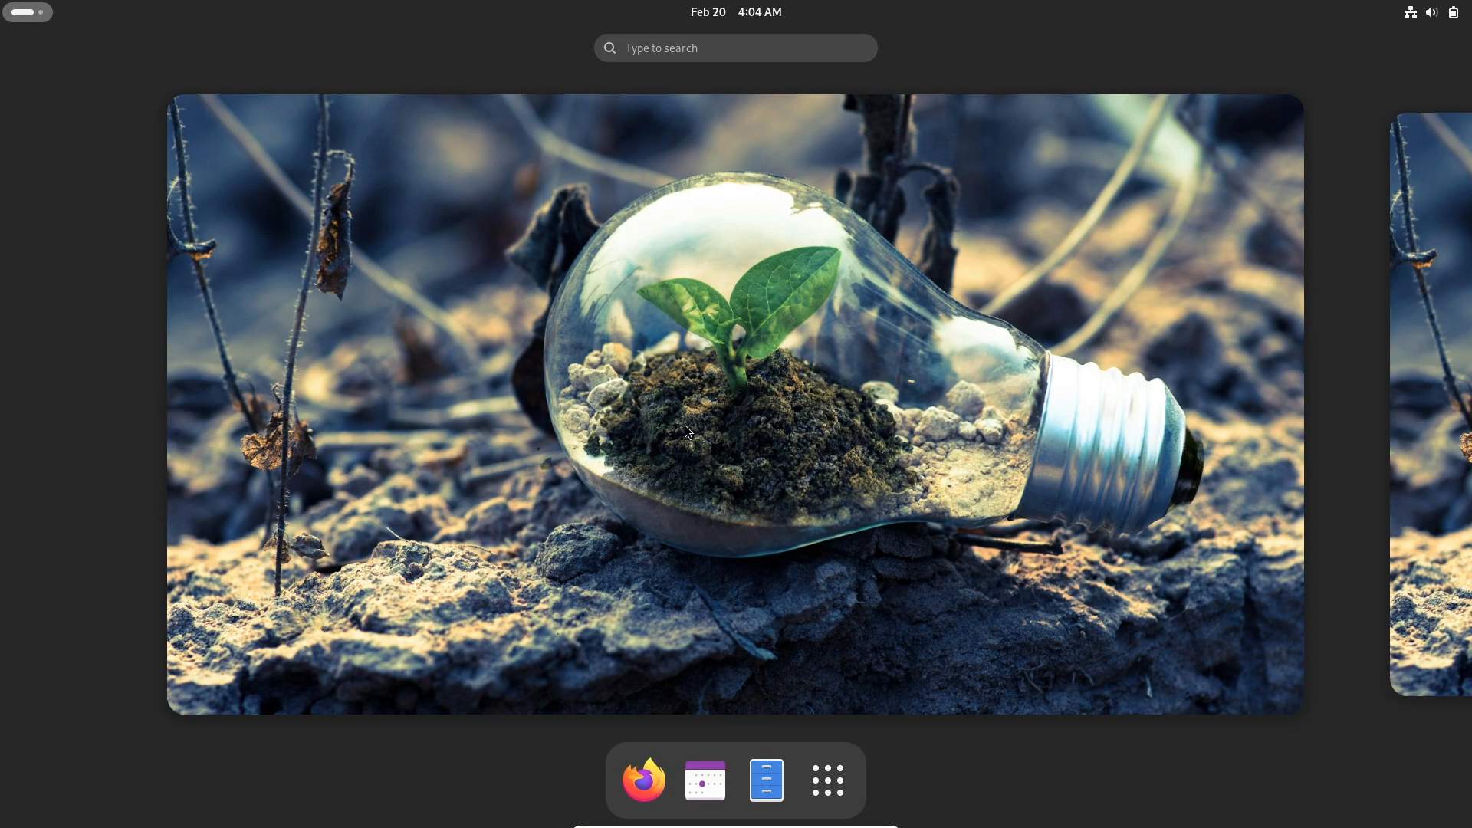
Step: Launch Software from the app grid and open an app tile's details page
left_click(825, 779)
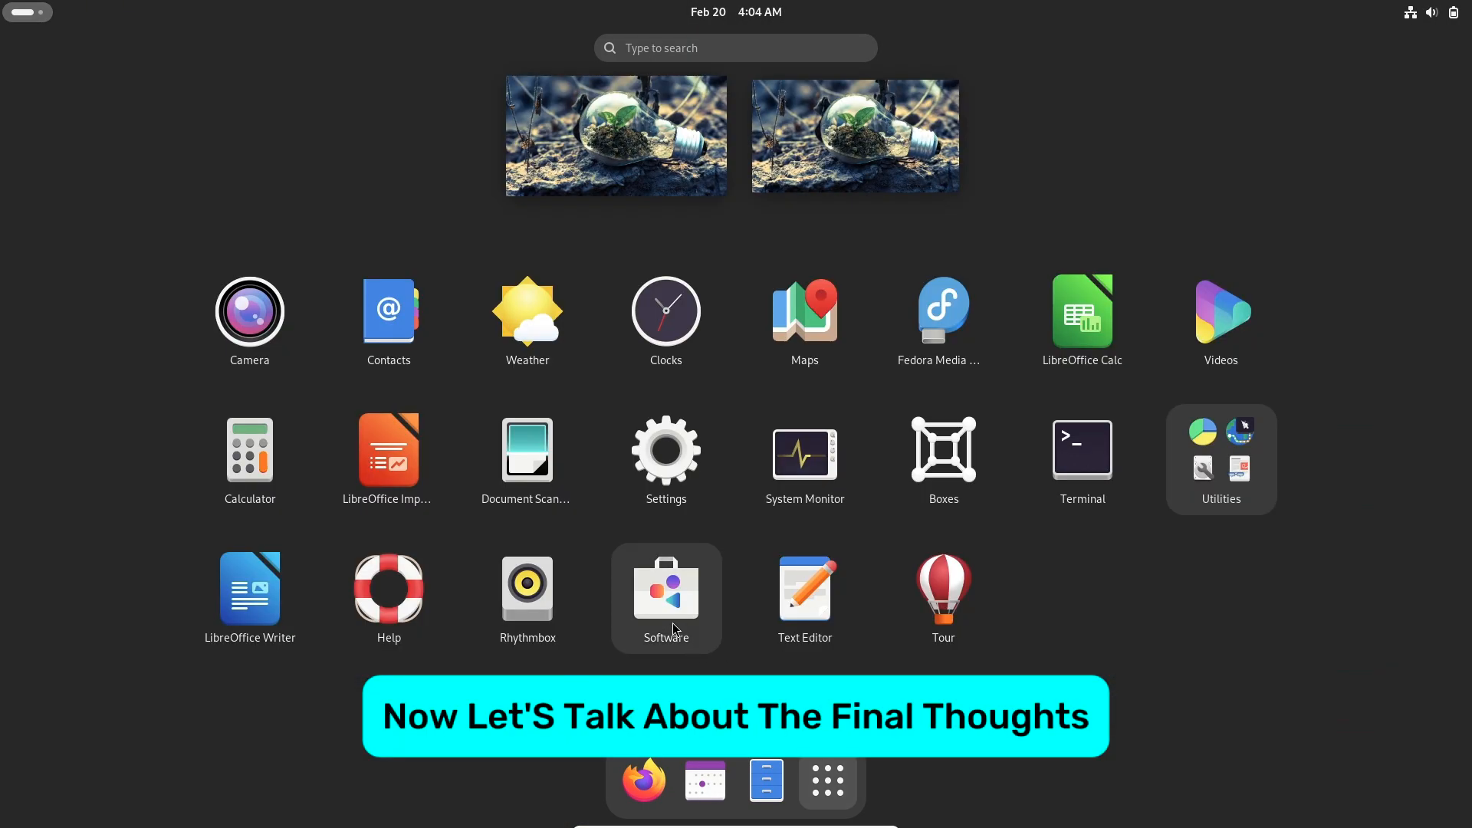
left_click(665, 597)
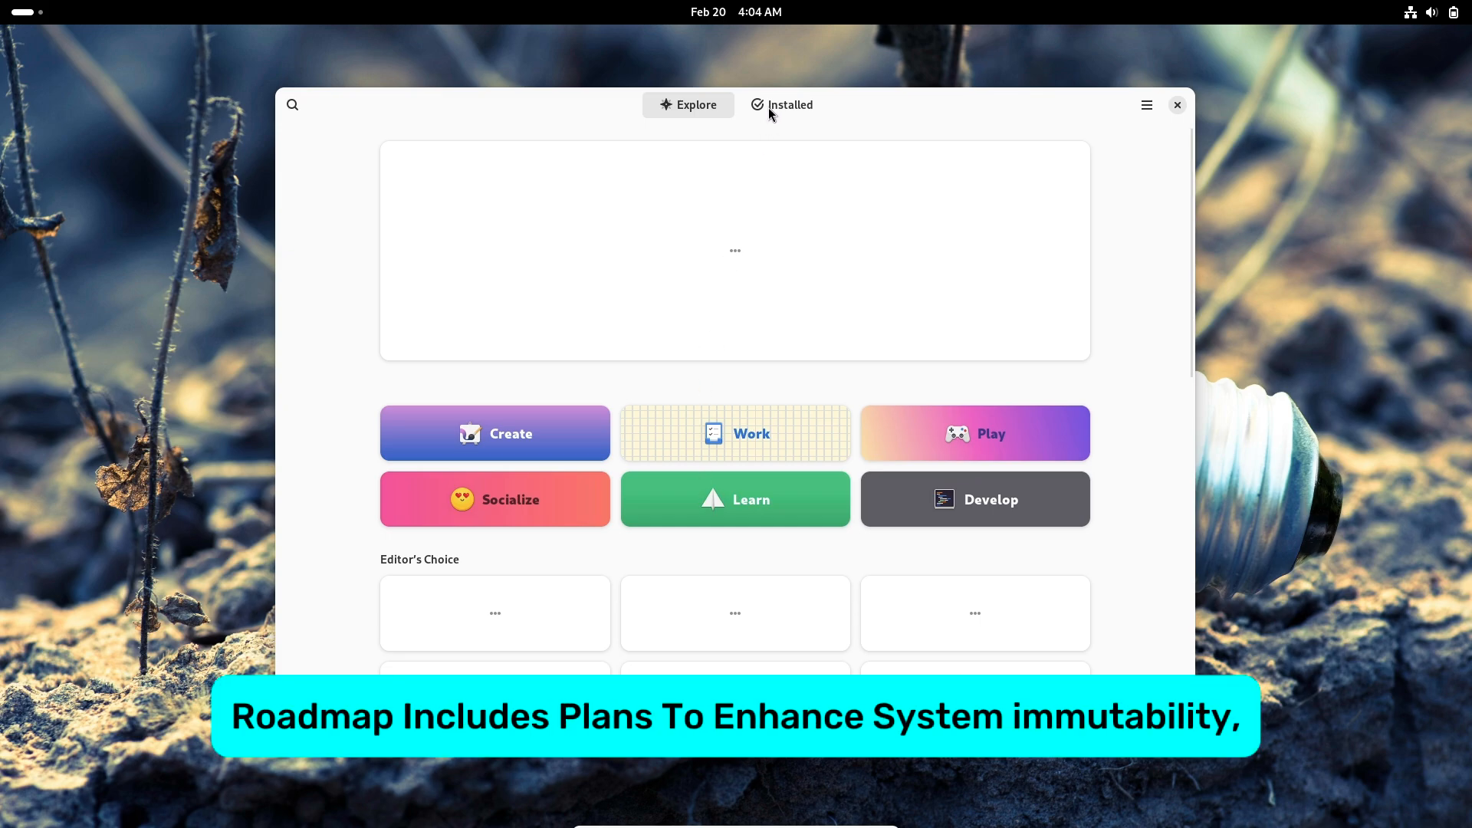
left_click(789, 104)
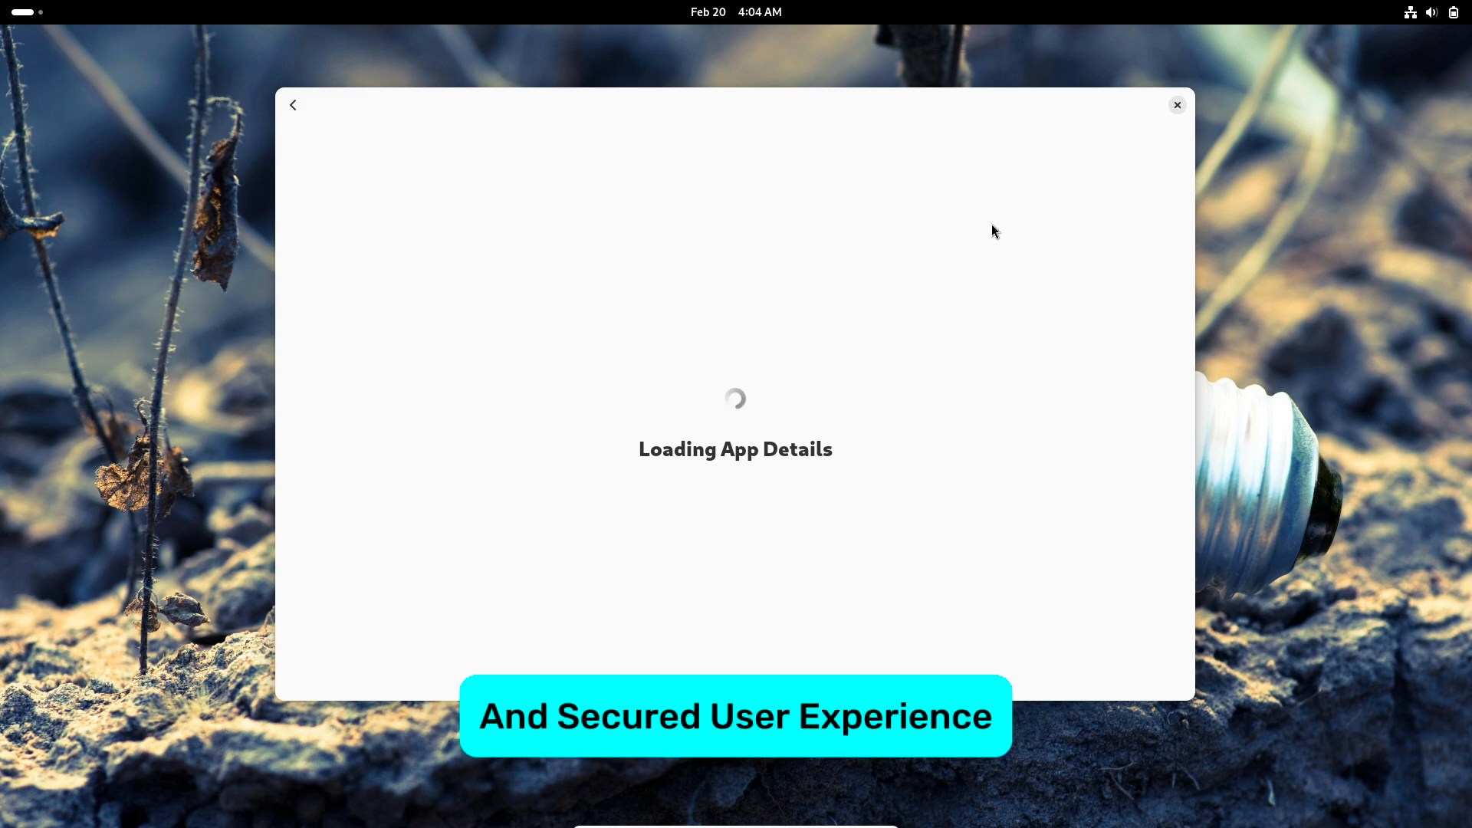
left_click(1411, 12)
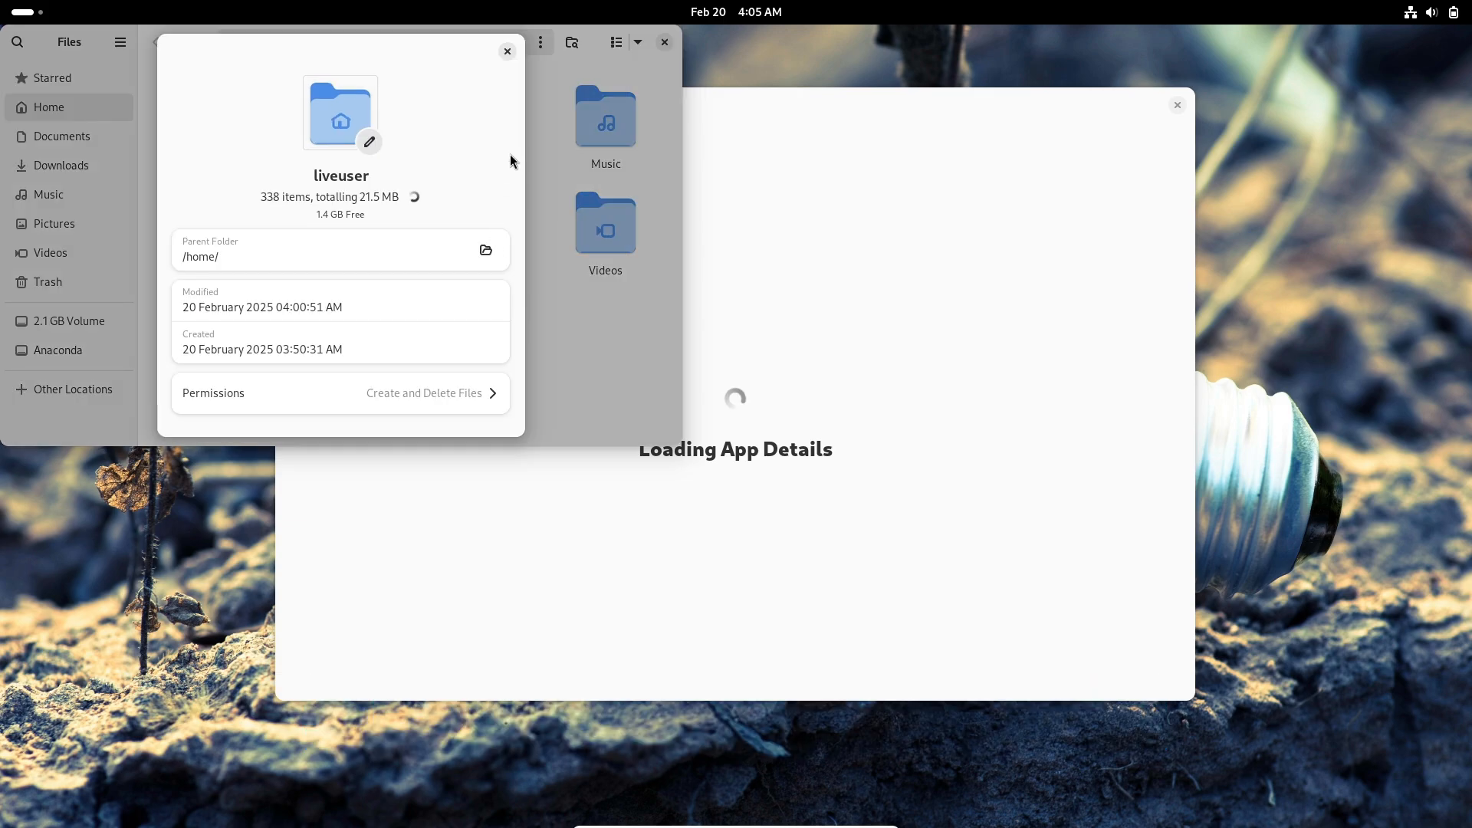
Step: Dismiss the home folder Properties dialog and close the Files window
left_click(508, 51)
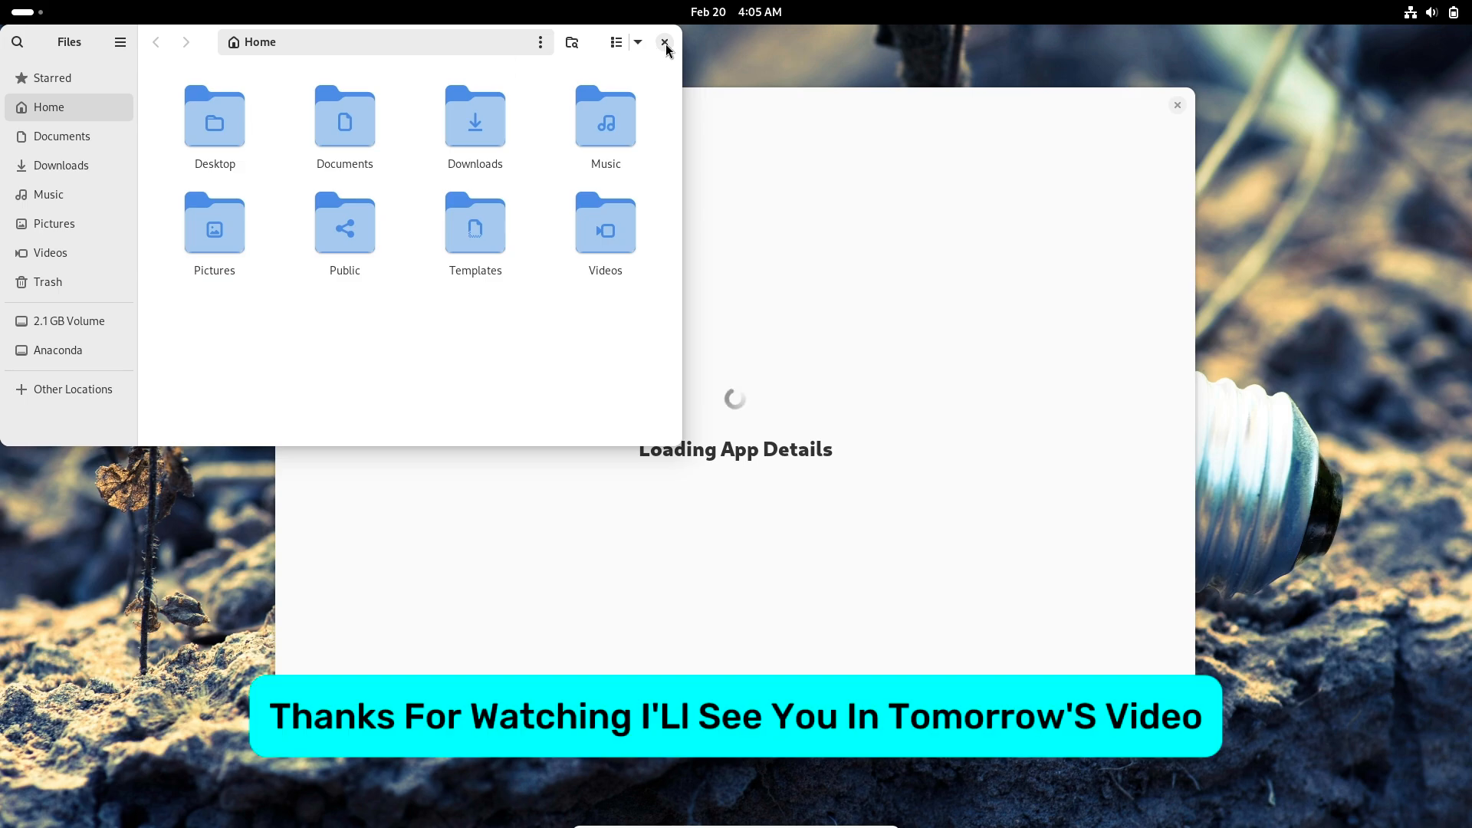
left_click(664, 43)
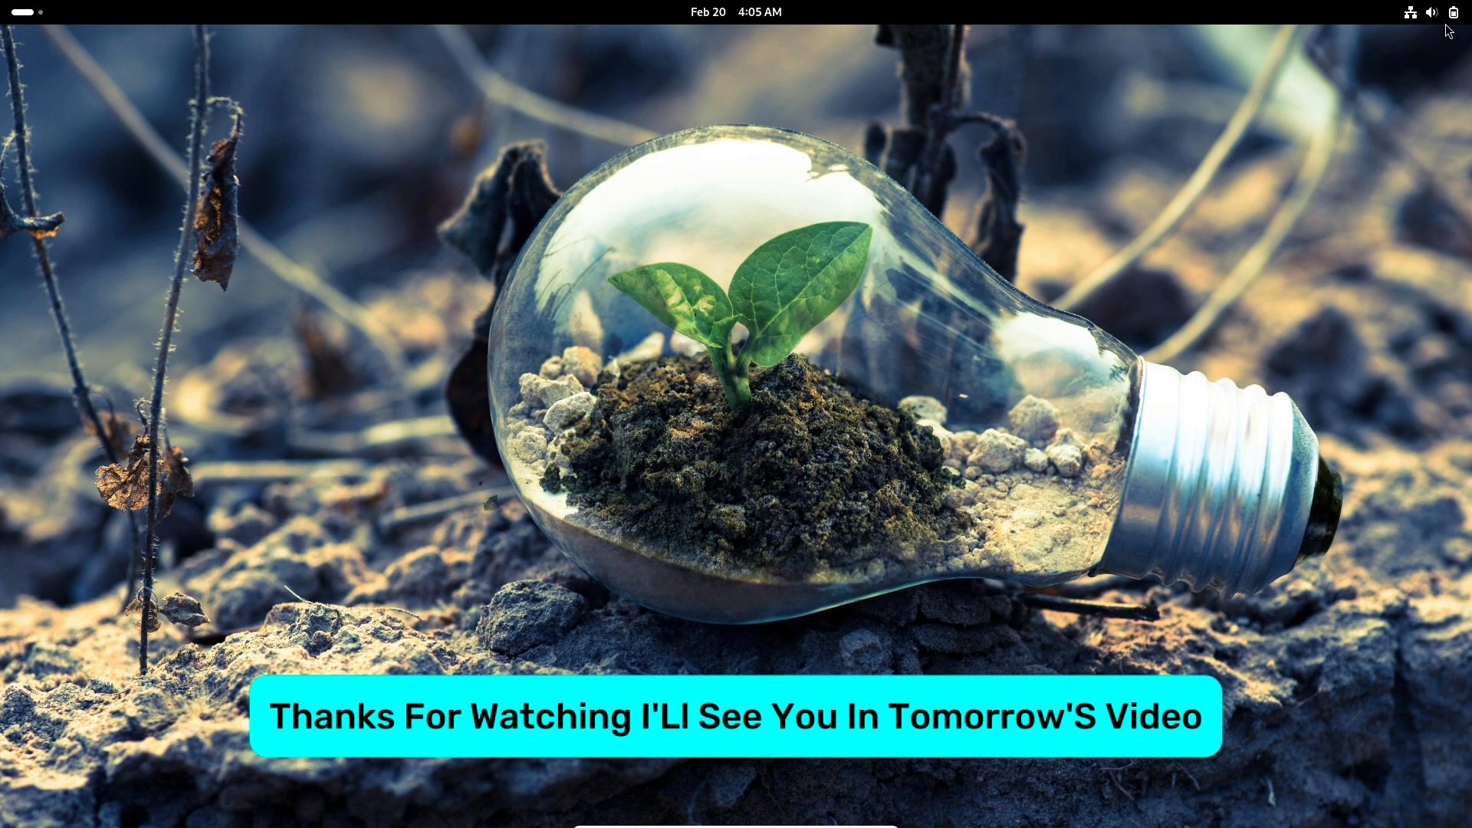